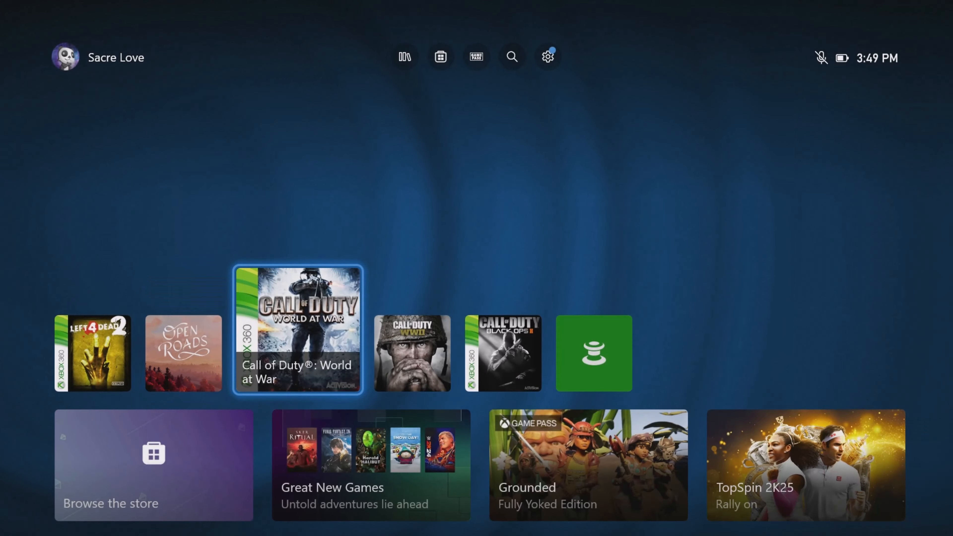
# - Select the profile area showing the gamerscore, then bring up the system guide over Home
pyautogui.hscroll(-3)
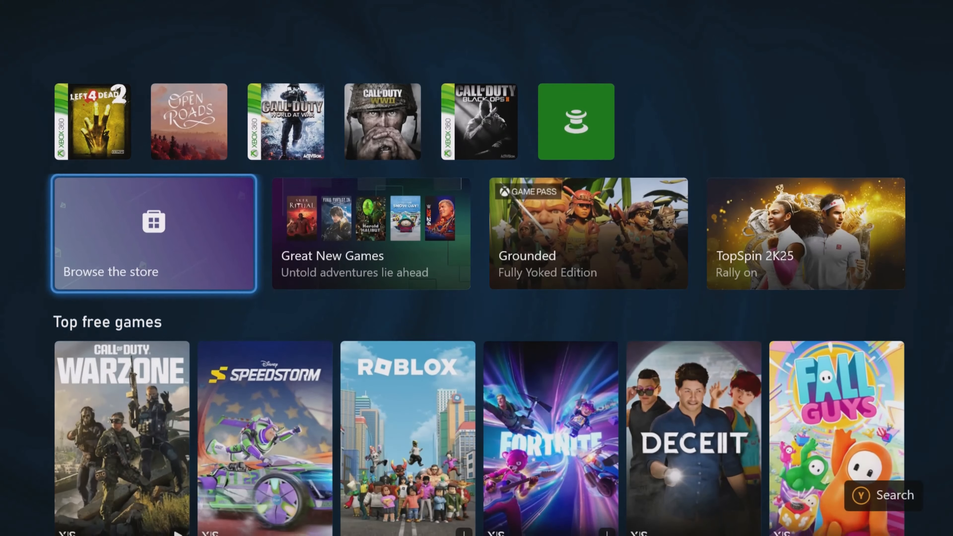
pyautogui.scroll(-3)
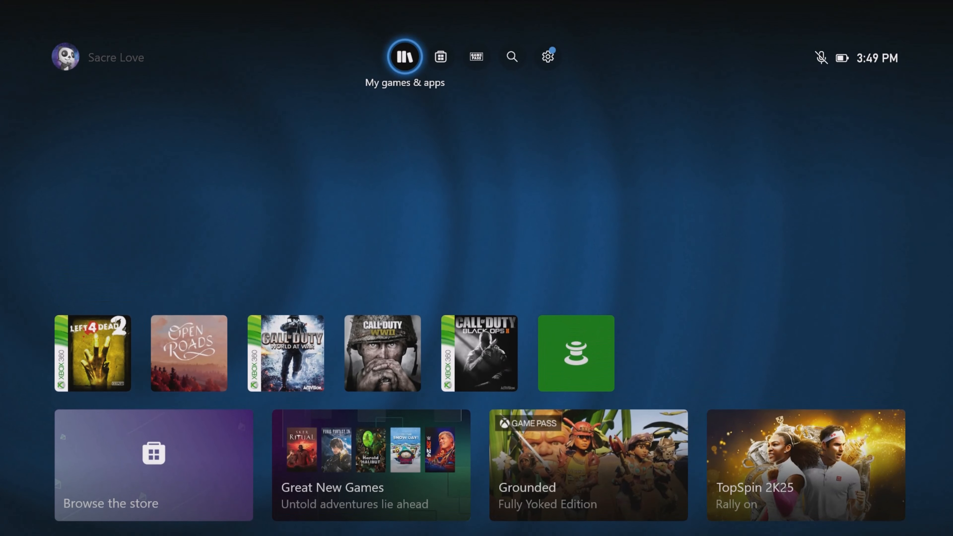
pyautogui.click(93, 354)
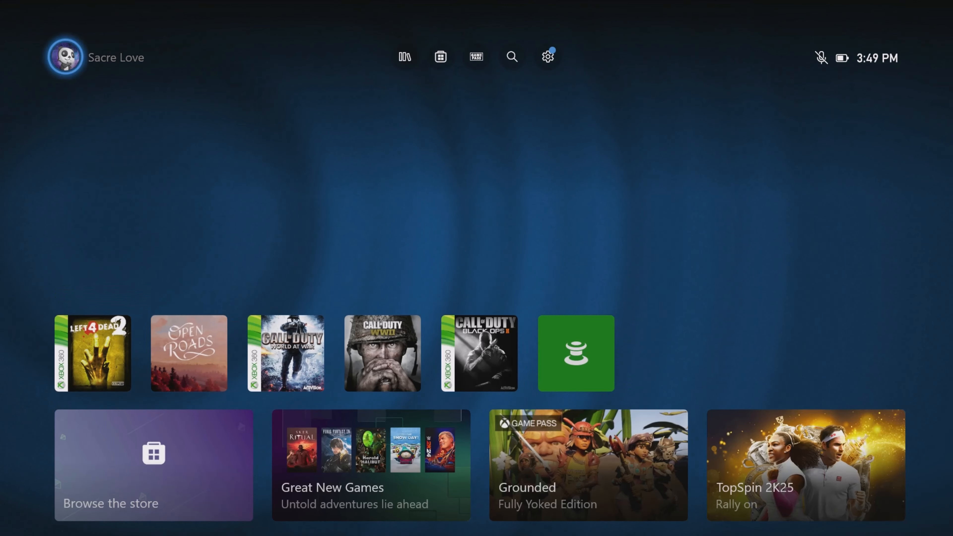
pyautogui.click(67, 57)
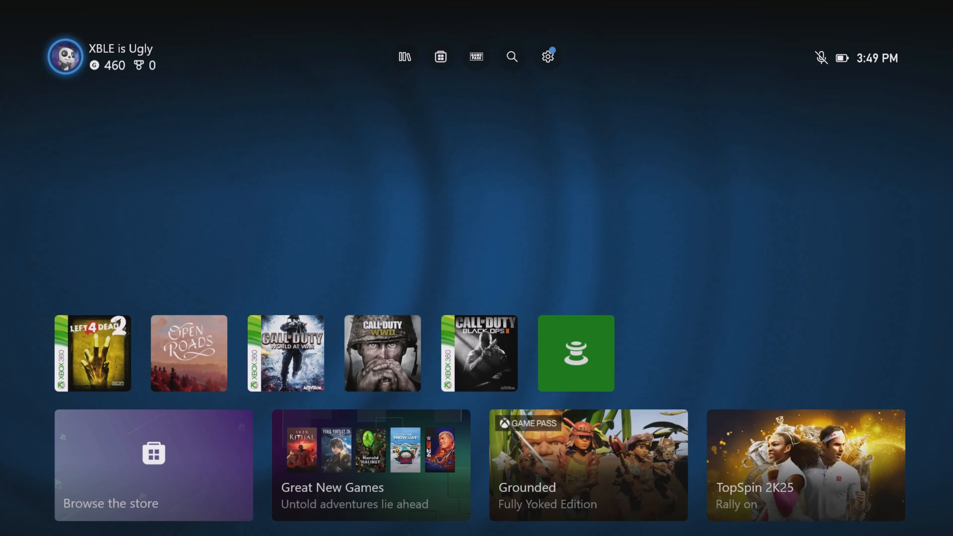
pyautogui.click(93, 353)
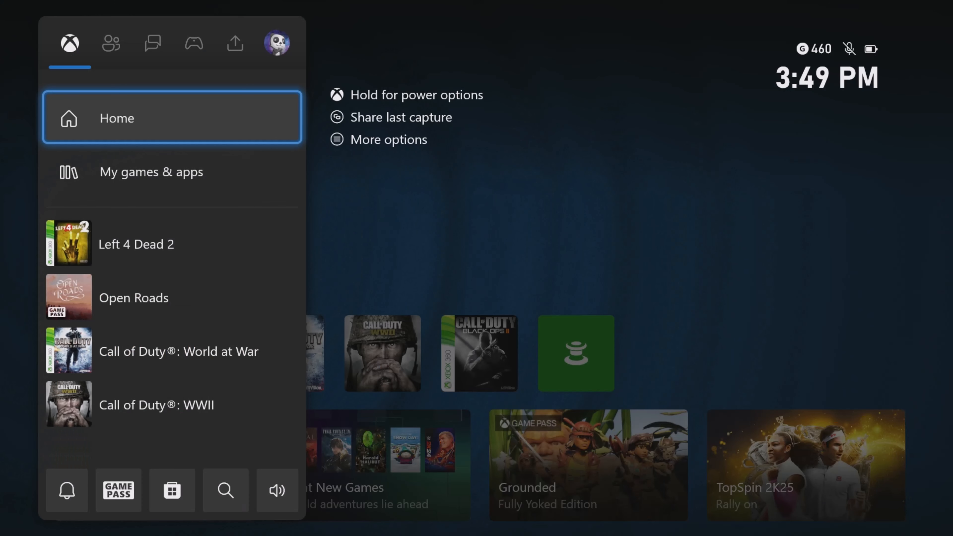
pyautogui.click(152, 43)
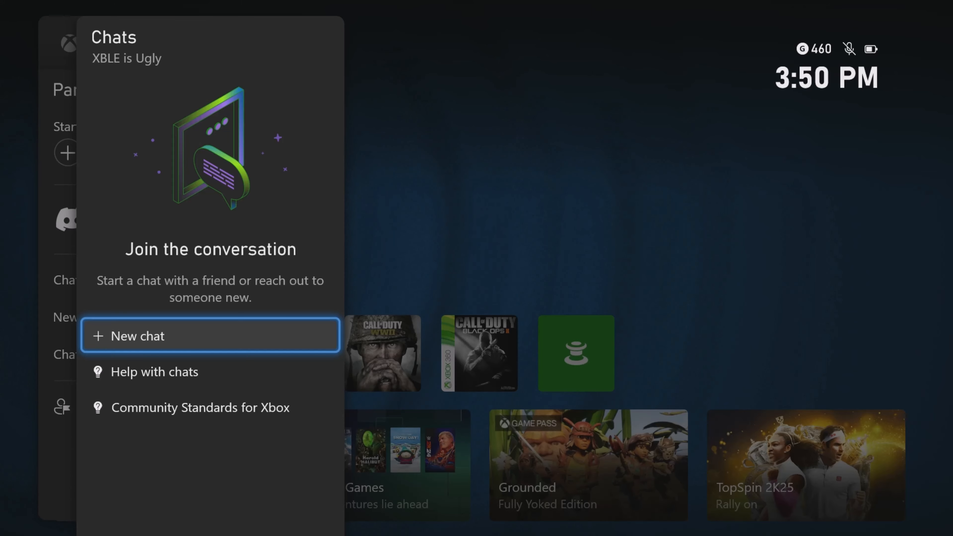
pyautogui.click(193, 43)
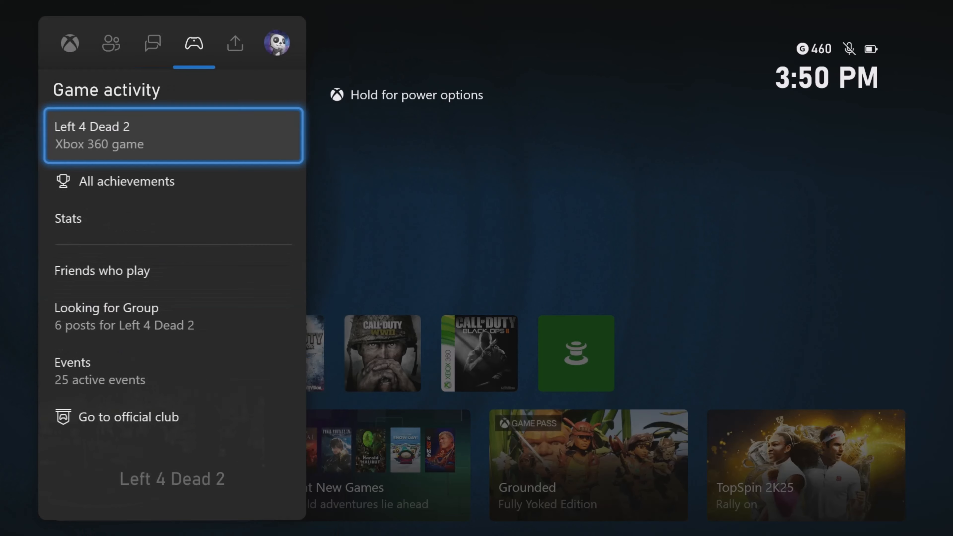
pyautogui.click(235, 44)
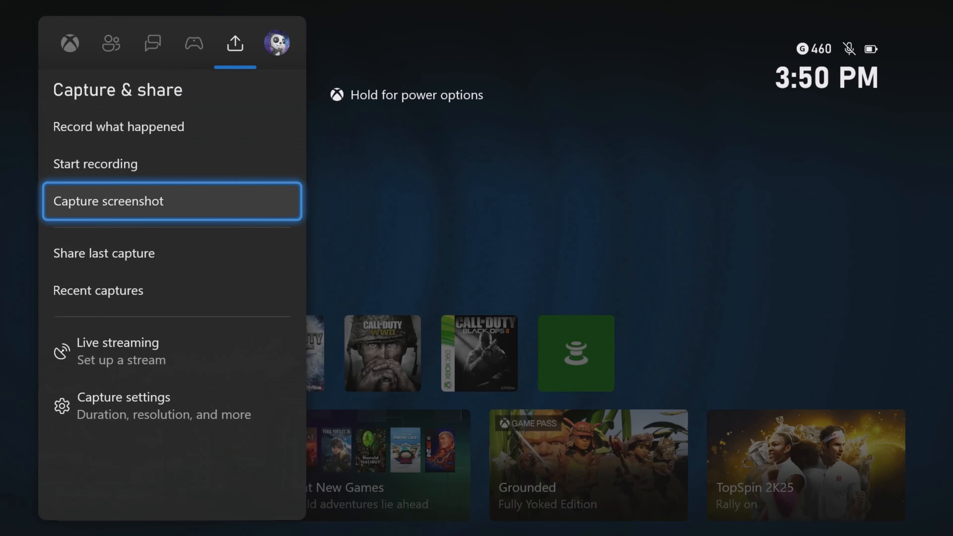
pyautogui.click(97, 291)
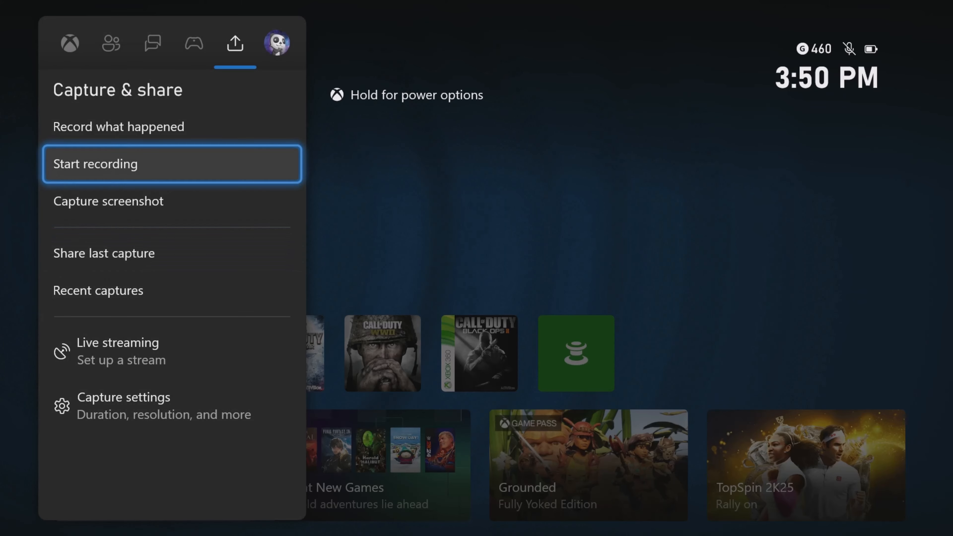
pyautogui.click(70, 44)
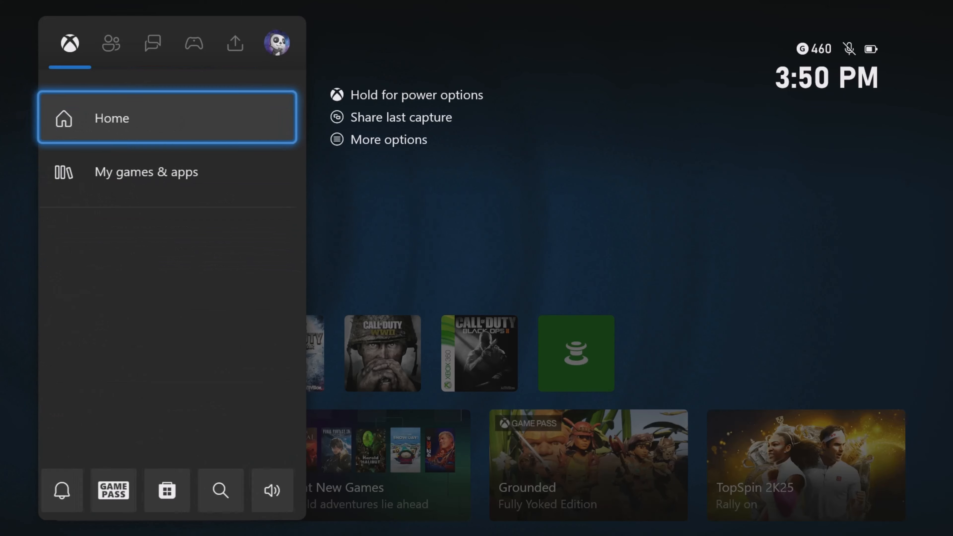
pyautogui.click(111, 43)
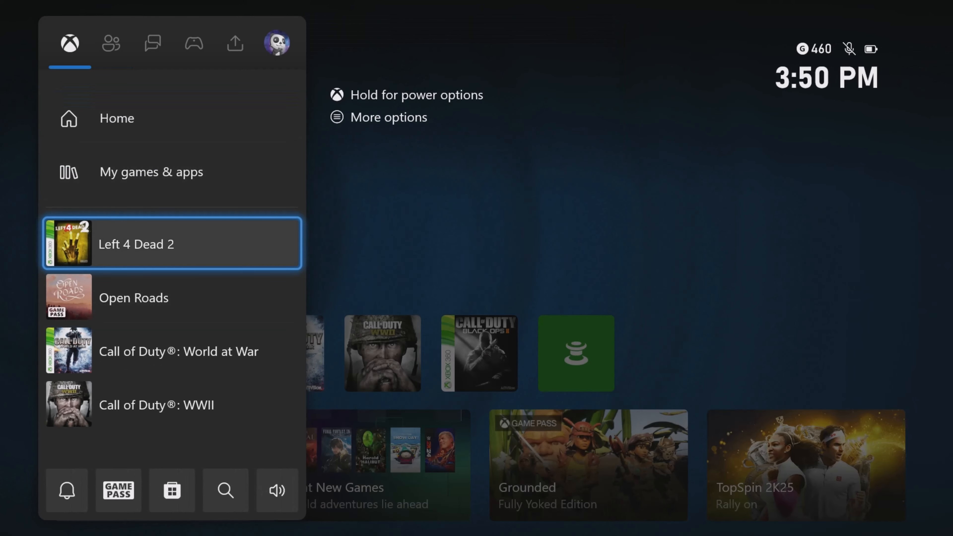
pyautogui.click(277, 43)
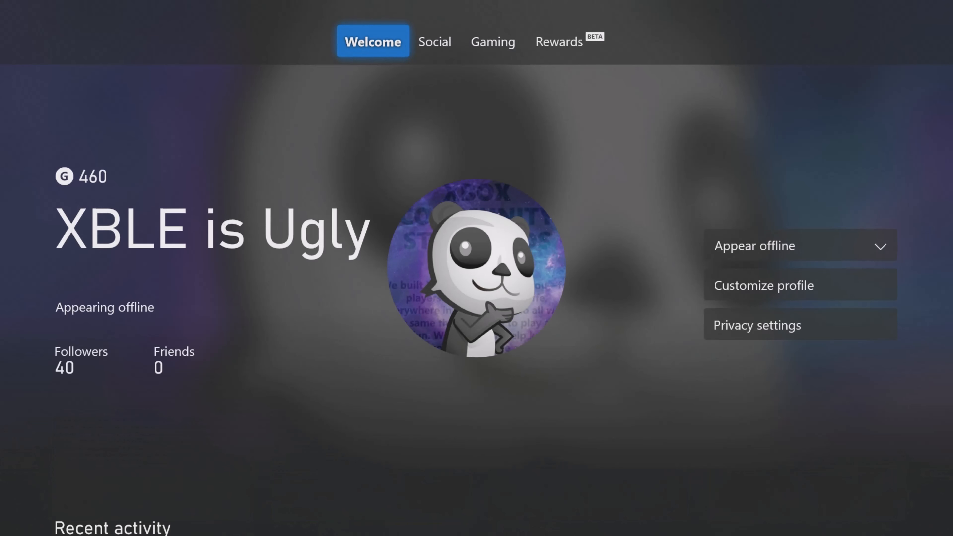
# - Scroll through the profile's recent activity and bio, then back out to Home
pyautogui.scroll(-3)
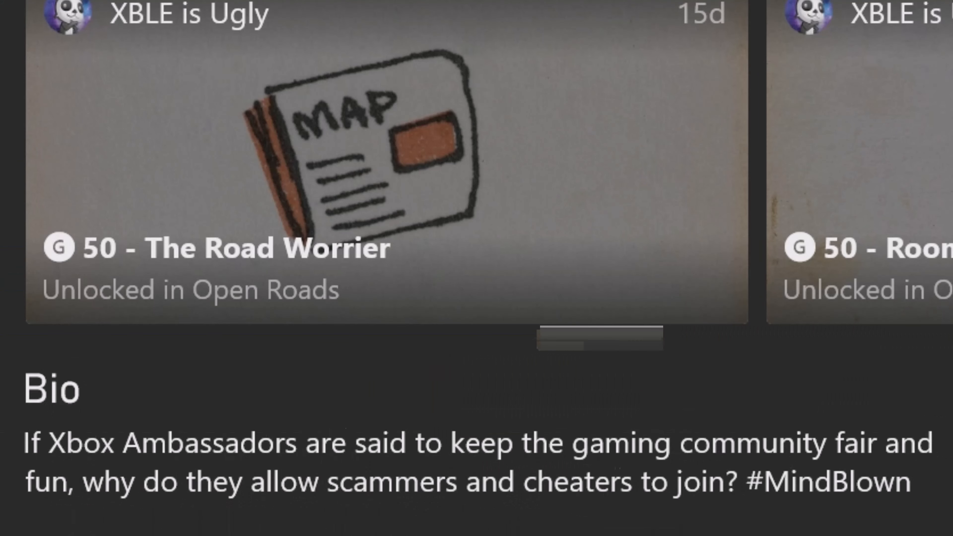
pyautogui.scroll(-3)
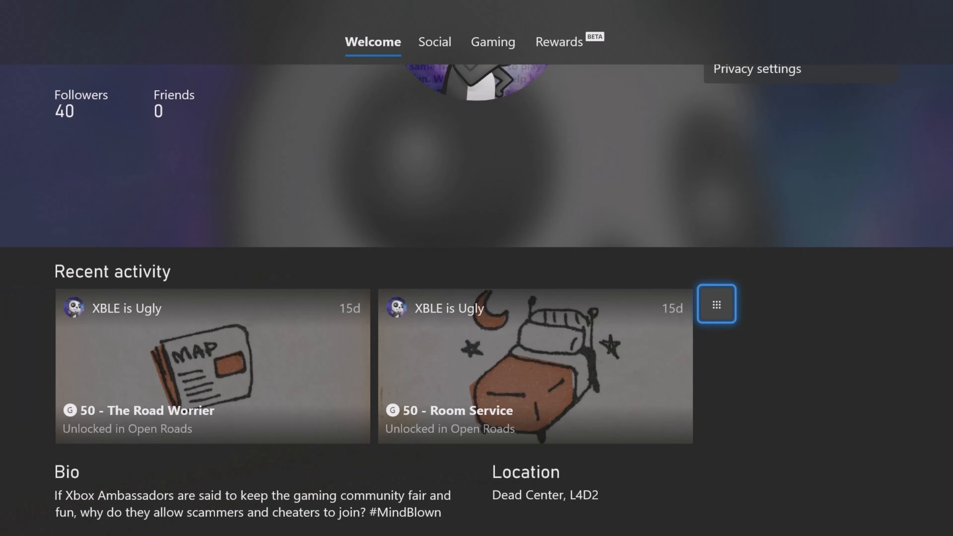
pyautogui.click(716, 304)
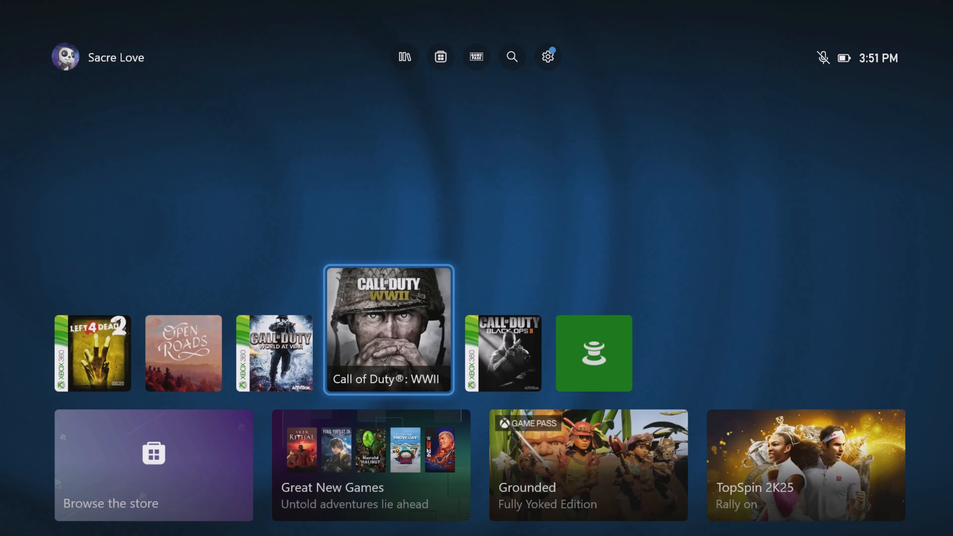
pyautogui.hscroll(-3)
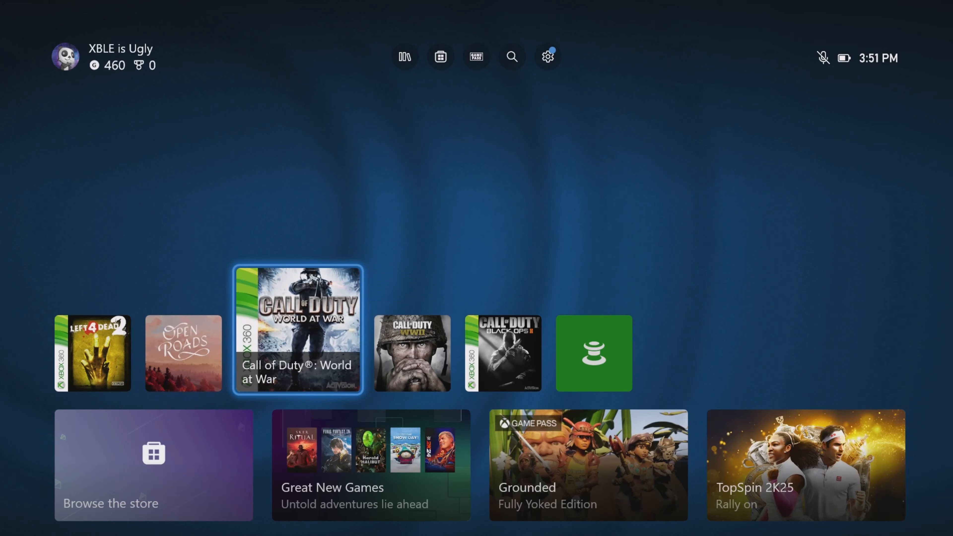
pyautogui.hscroll(-3)
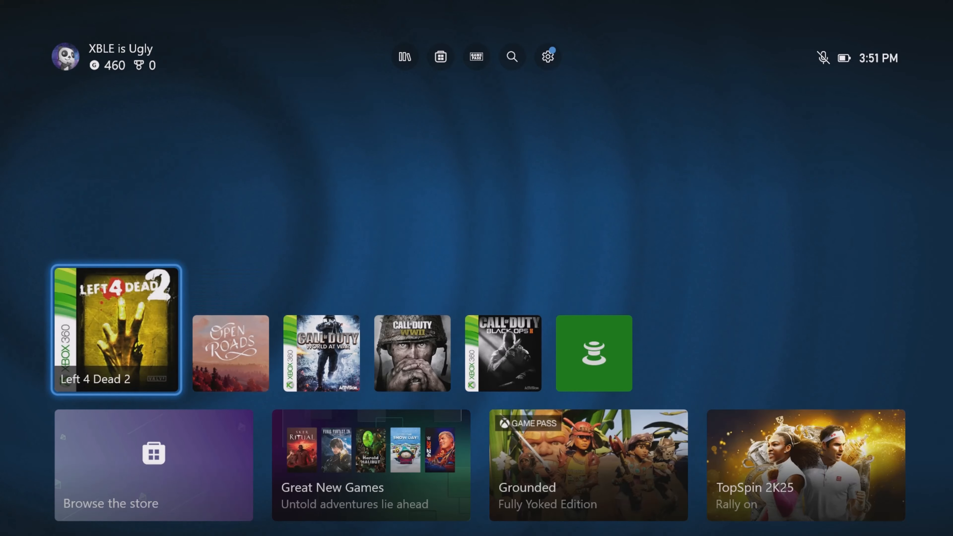
pyautogui.scroll(-3)
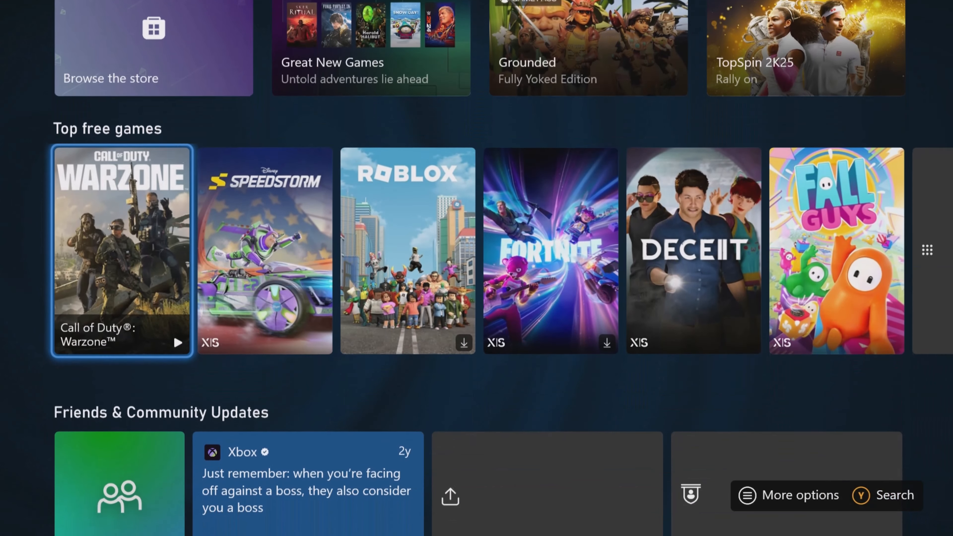
pyautogui.scroll(-3)
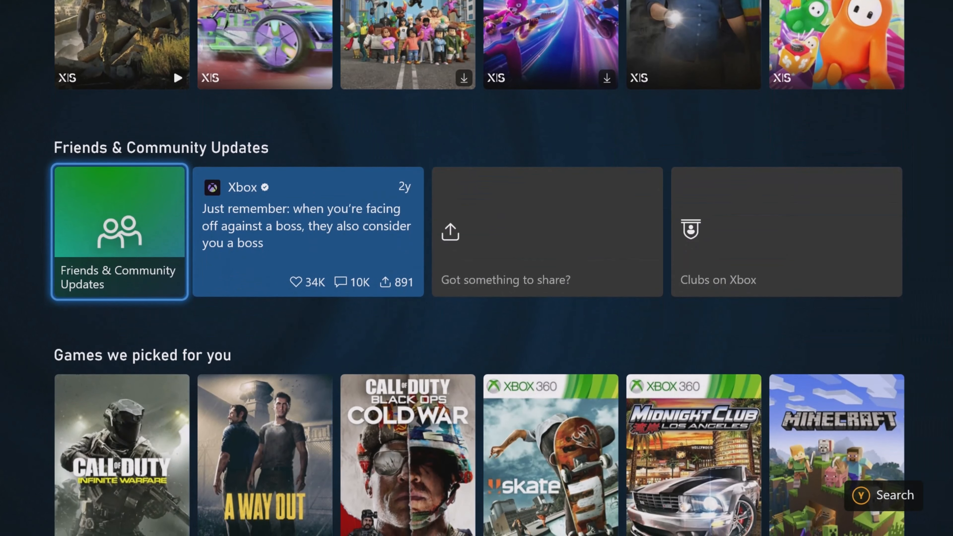
pyautogui.scroll(-3)
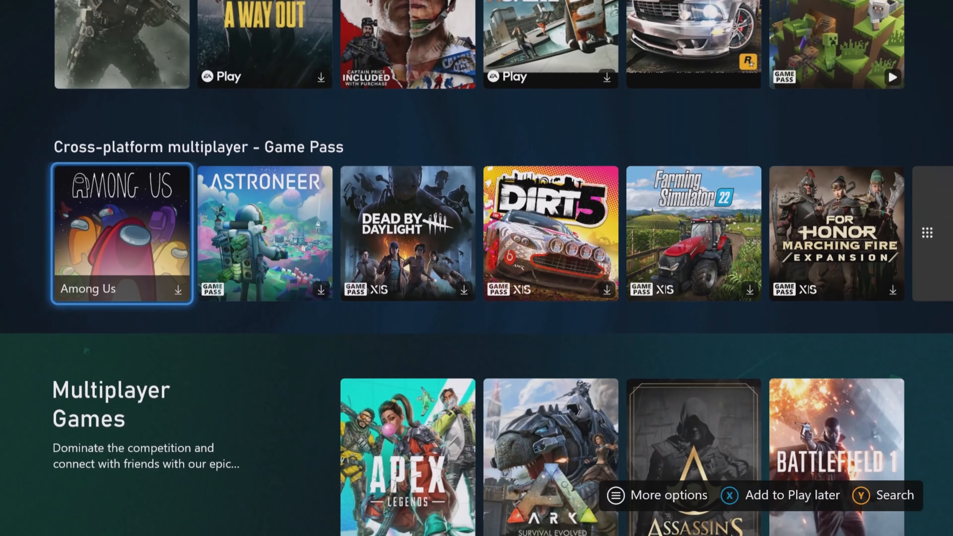
pyautogui.scroll(-3)
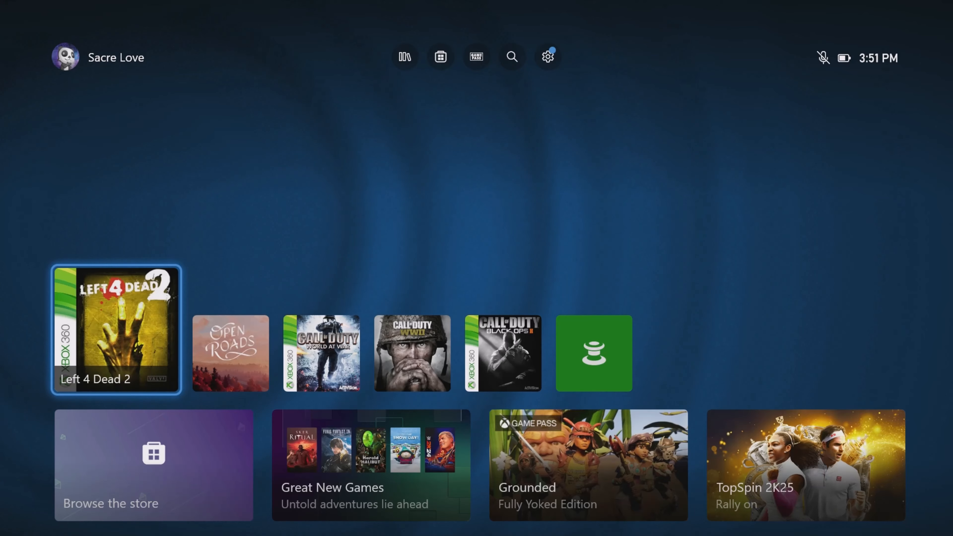
pyautogui.hscroll(3)
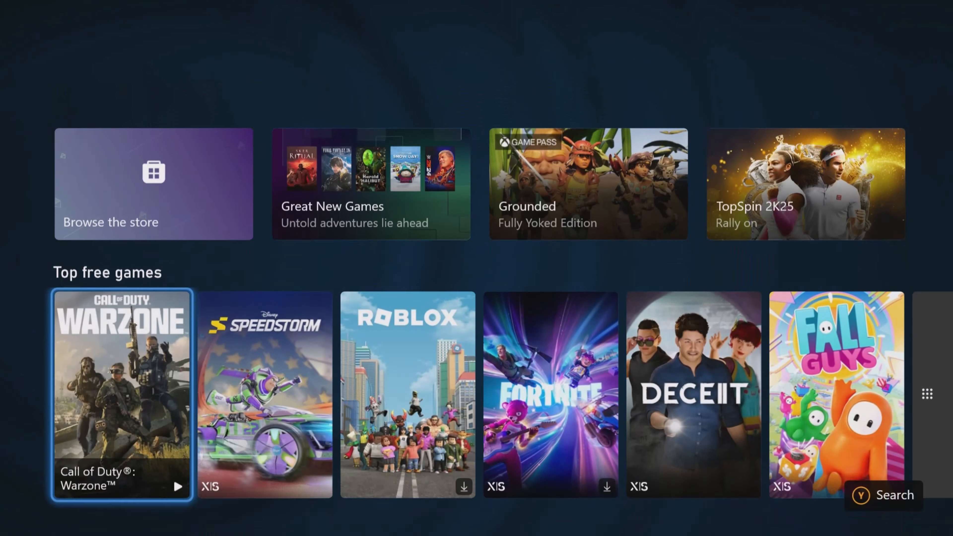
pyautogui.scroll(3)
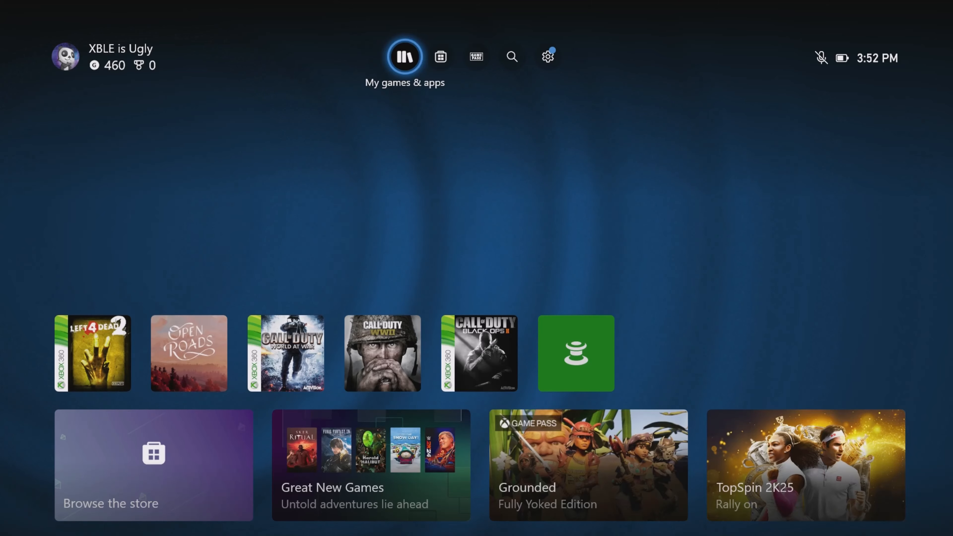
pyautogui.scroll(-3)
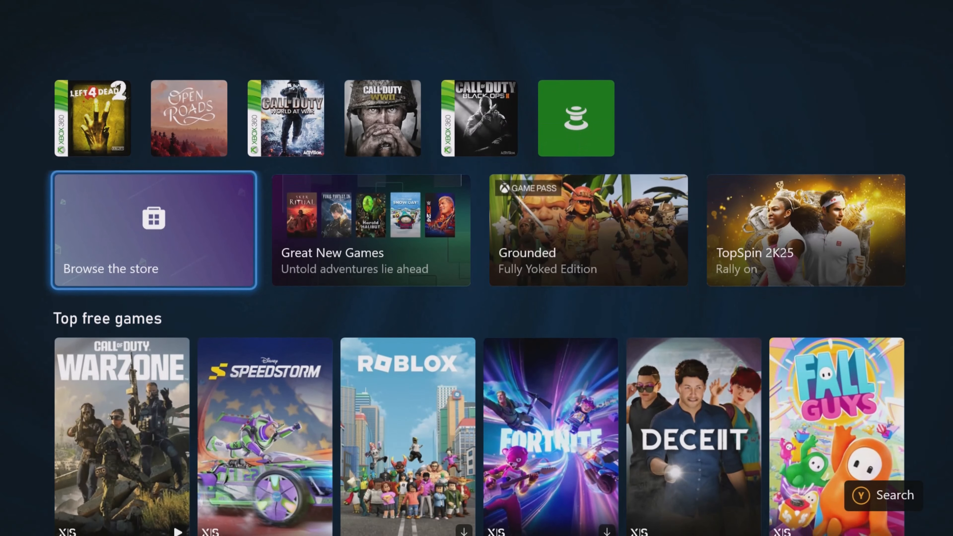
pyautogui.scroll(-3)
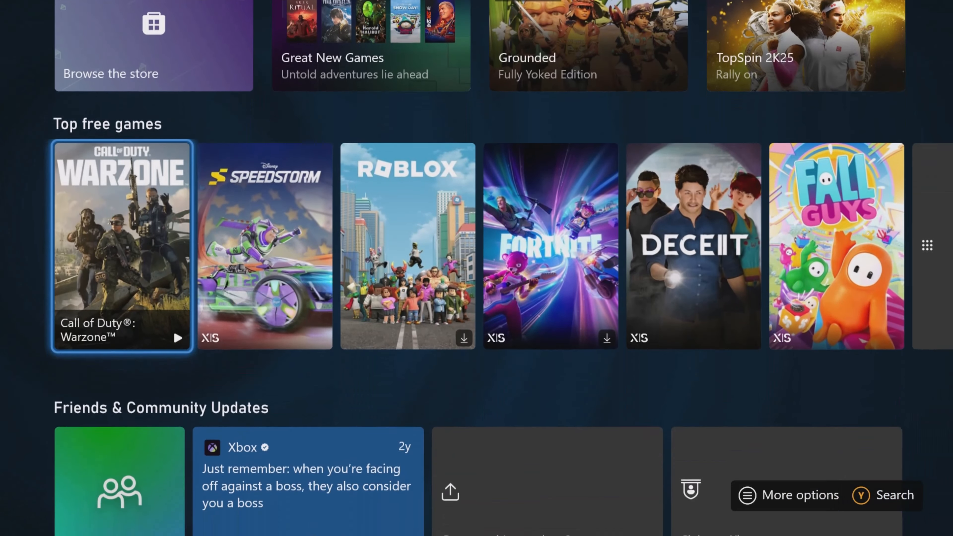
pyautogui.scroll(-3)
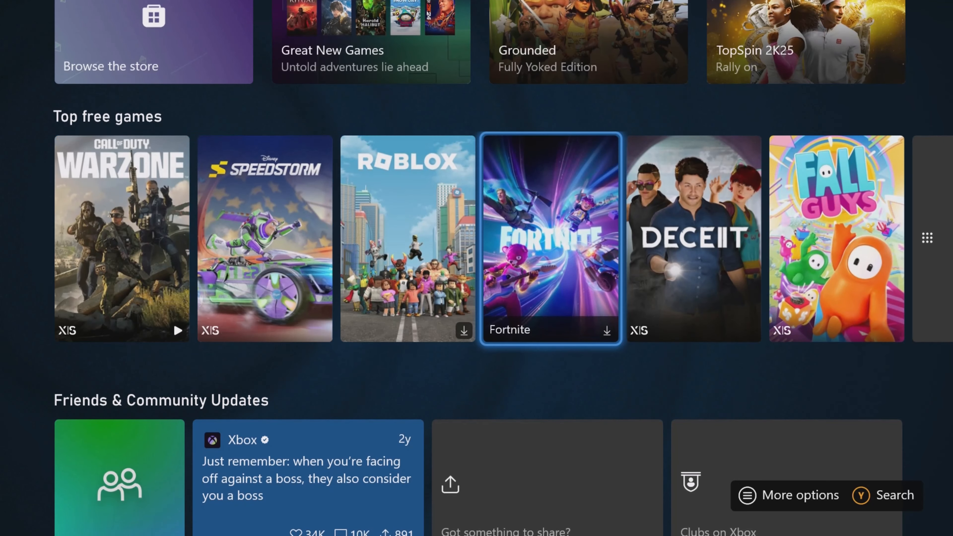
pyautogui.scroll(-3)
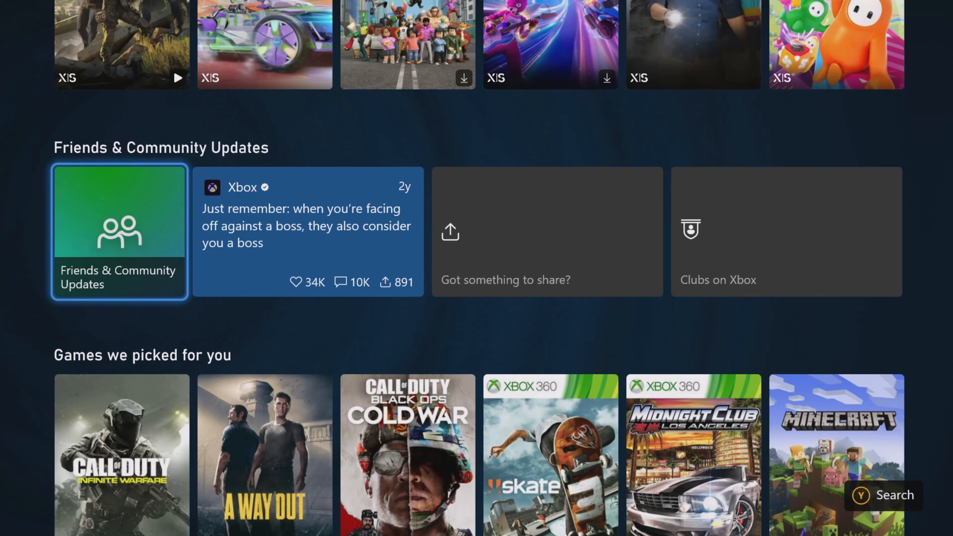
pyautogui.scroll(-3)
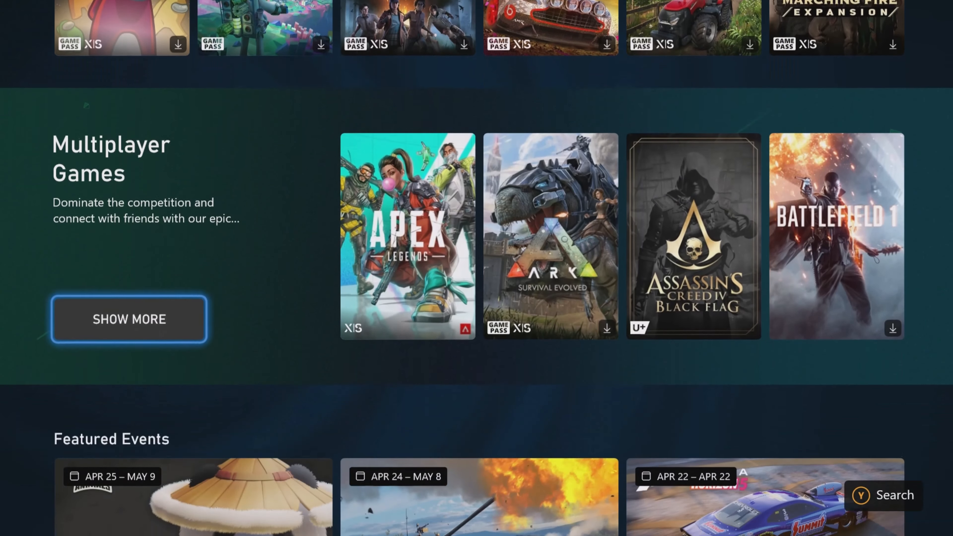
pyautogui.scroll(-3)
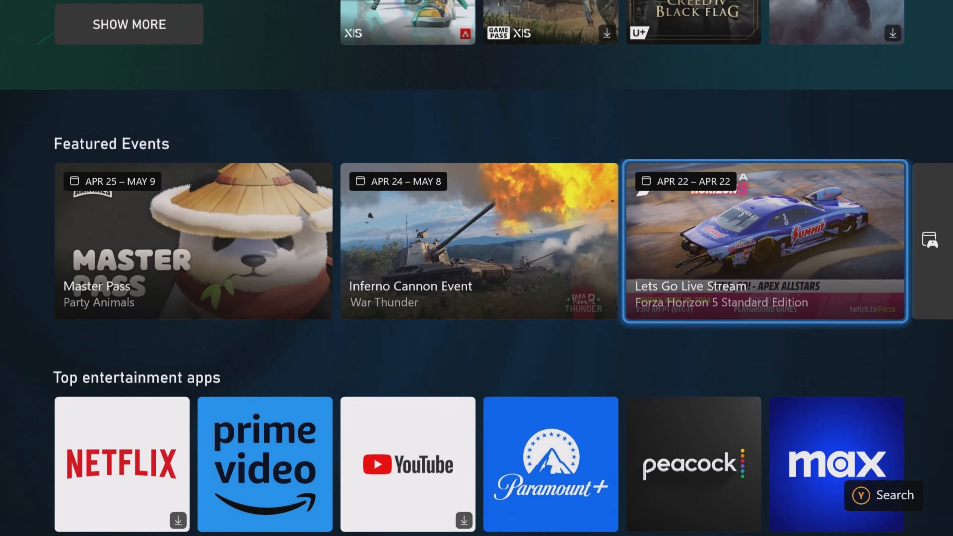
pyautogui.scroll(-3)
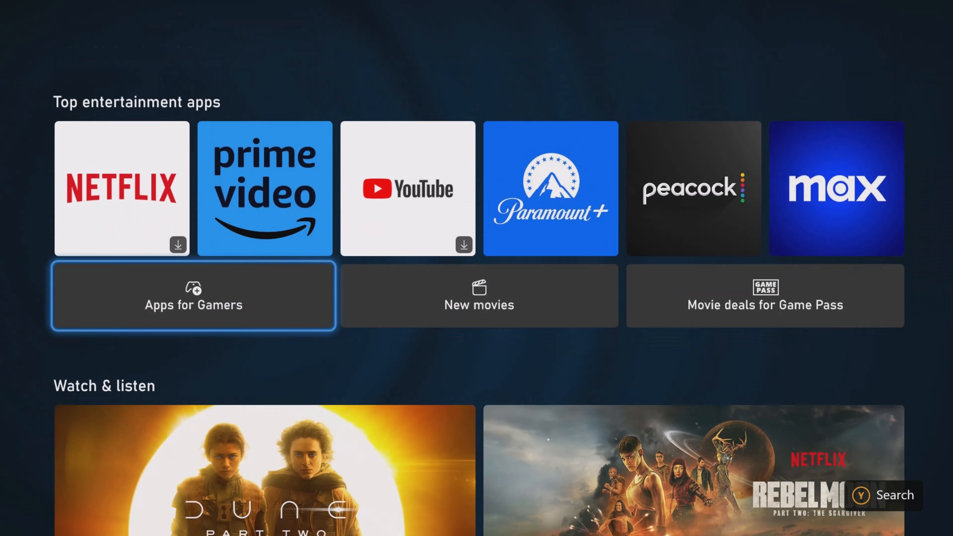
pyautogui.scroll(-3)
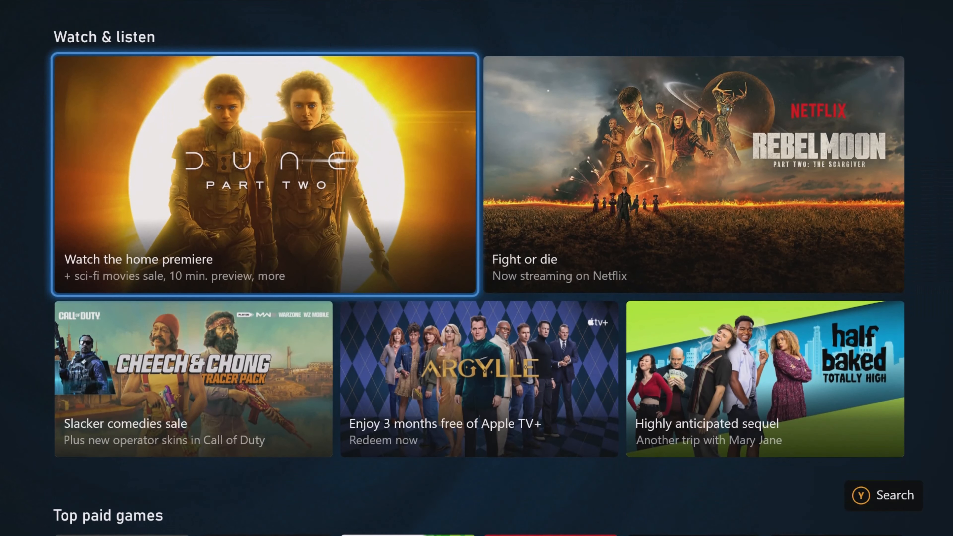
pyautogui.scroll(-3)
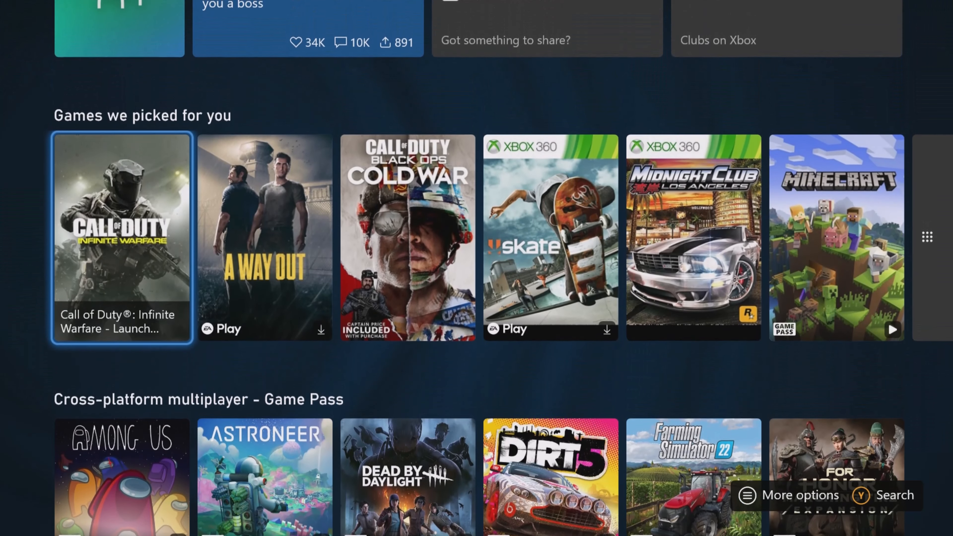
pyautogui.scroll(3)
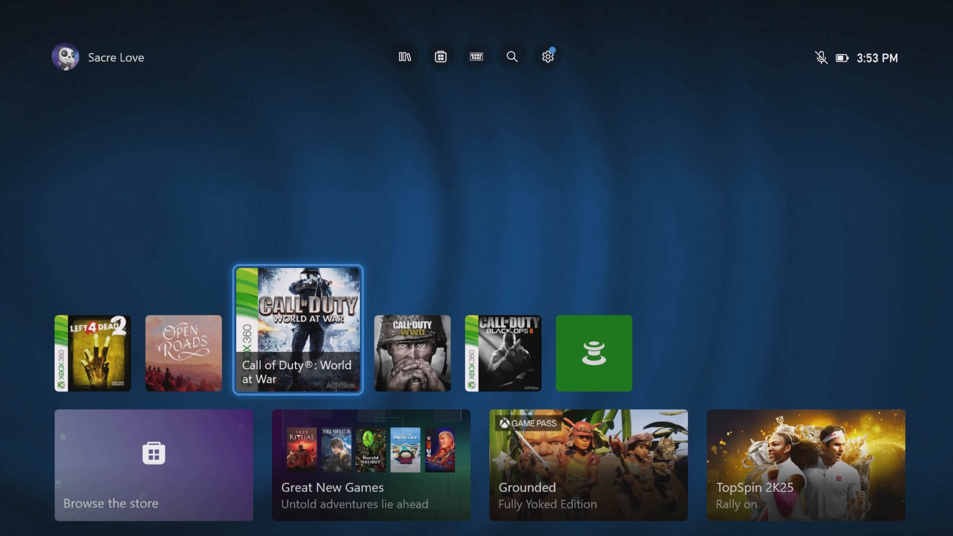
# - Bring up Parties & chats and start scrolling down the pending chat requests
pyautogui.click(547, 57)
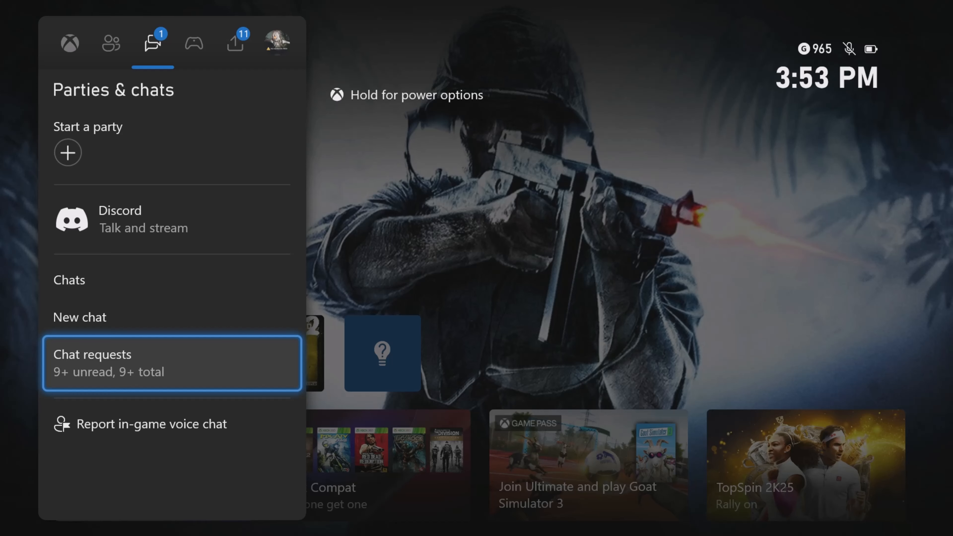
pyautogui.click(172, 363)
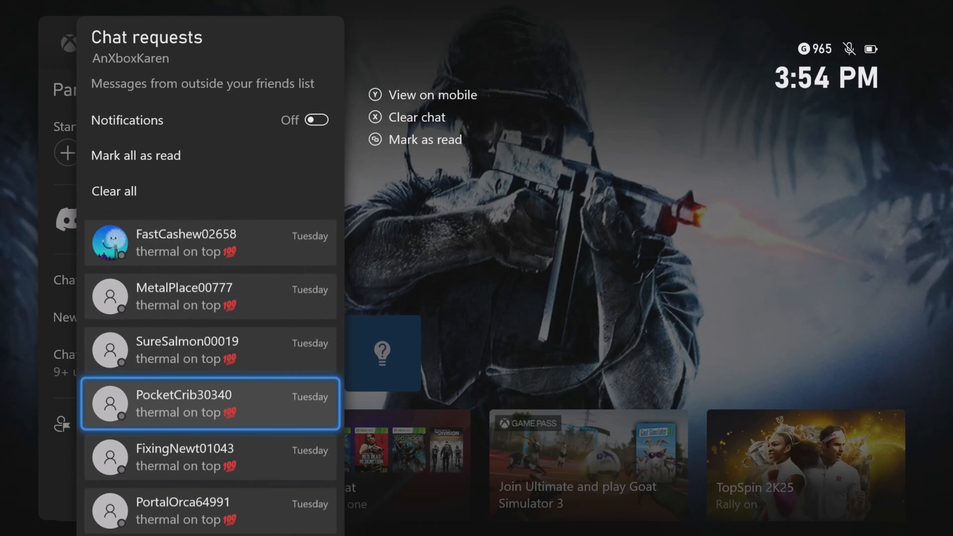
pyautogui.scroll(-3)
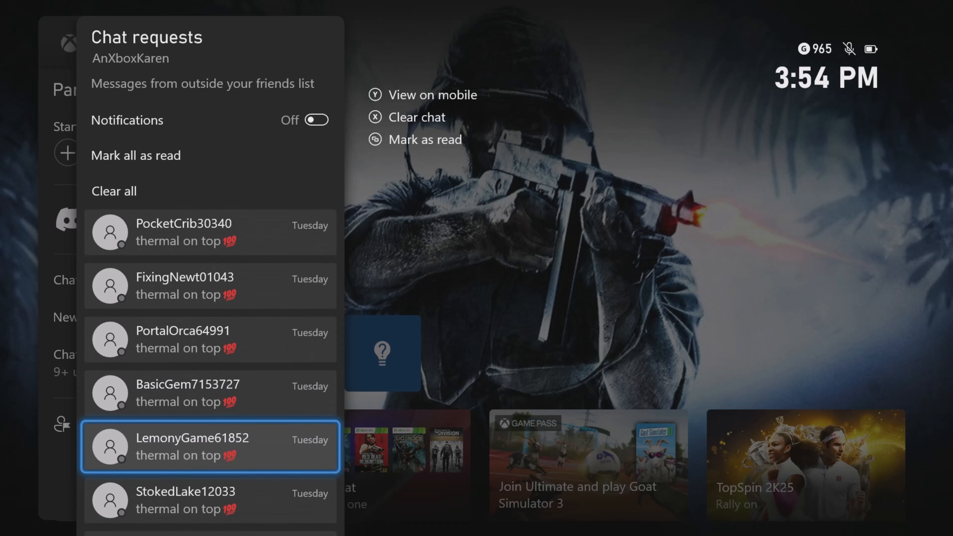
pyautogui.scroll(-3)
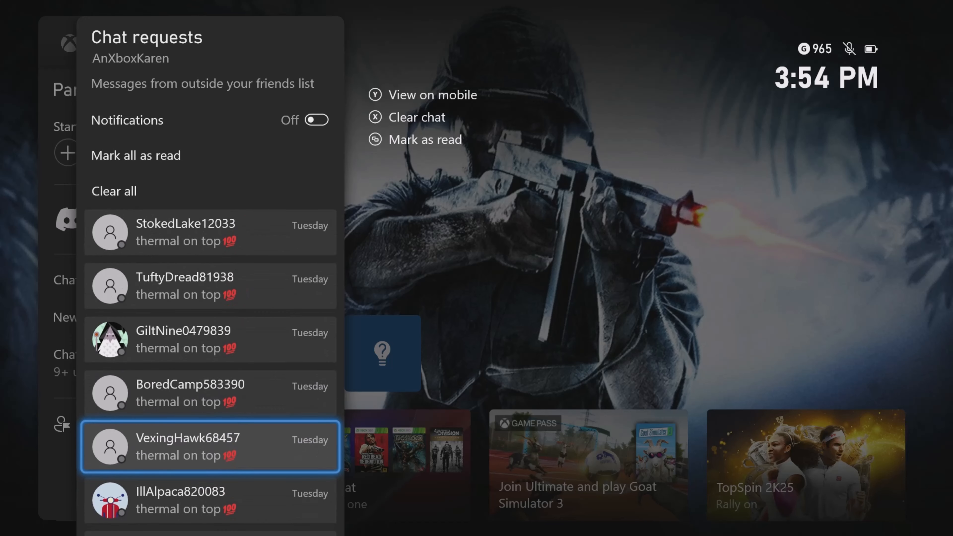
pyautogui.scroll(-3)
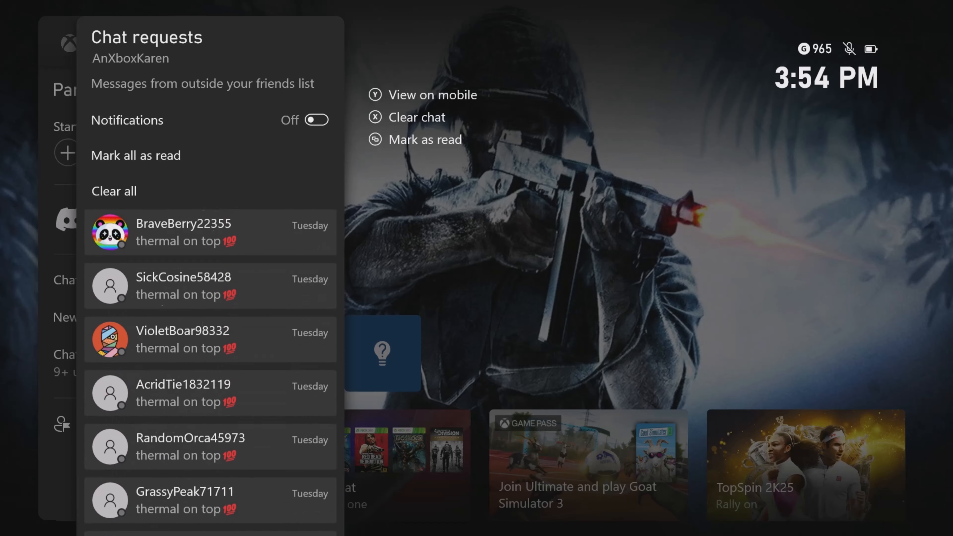
pyautogui.scroll(-3)
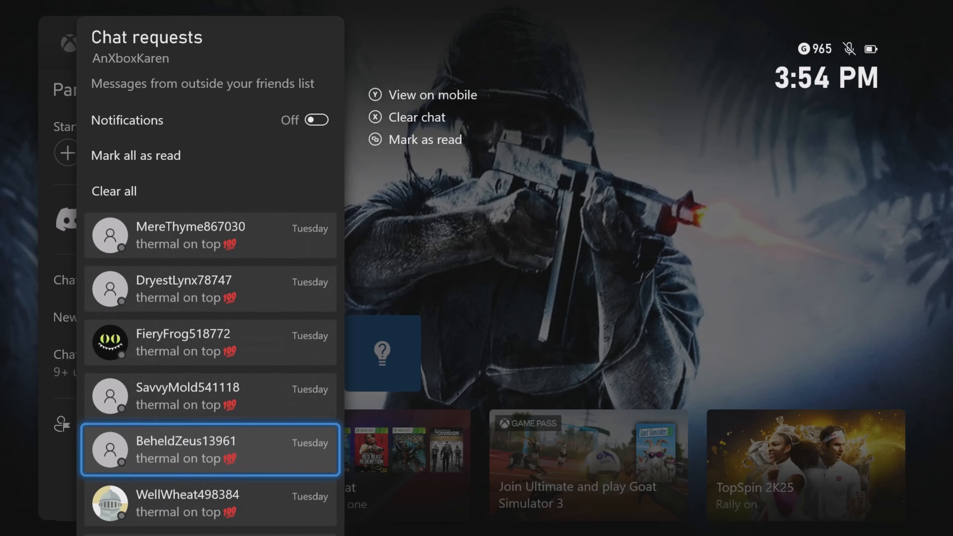
pyautogui.scroll(-3)
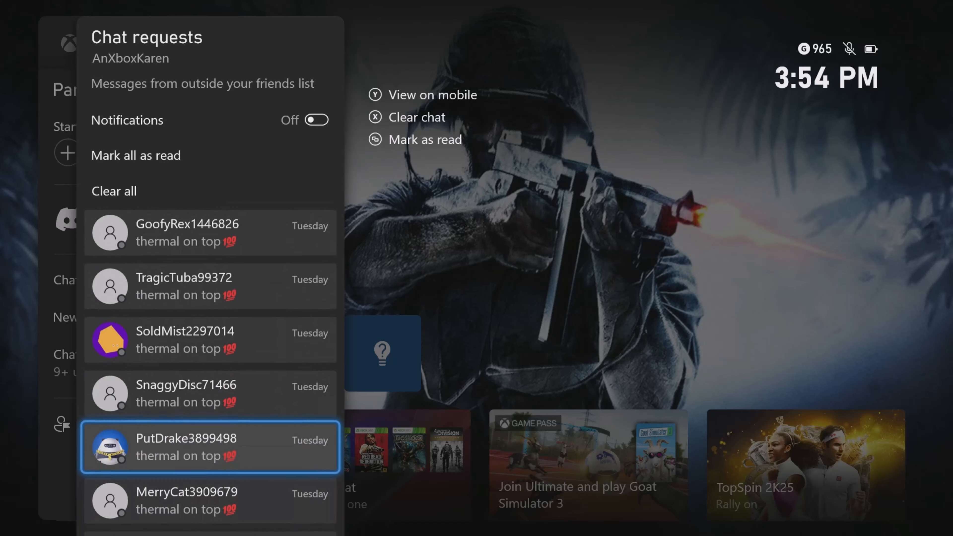
# - Scroll further through the repeated bot requests and into one sender's conversation
pyautogui.scroll(-3)
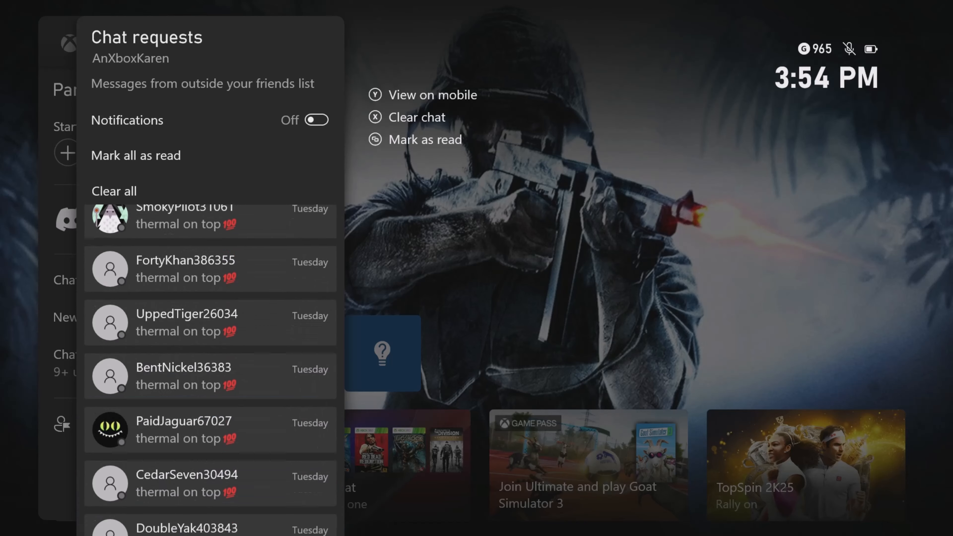
pyautogui.scroll(-3)
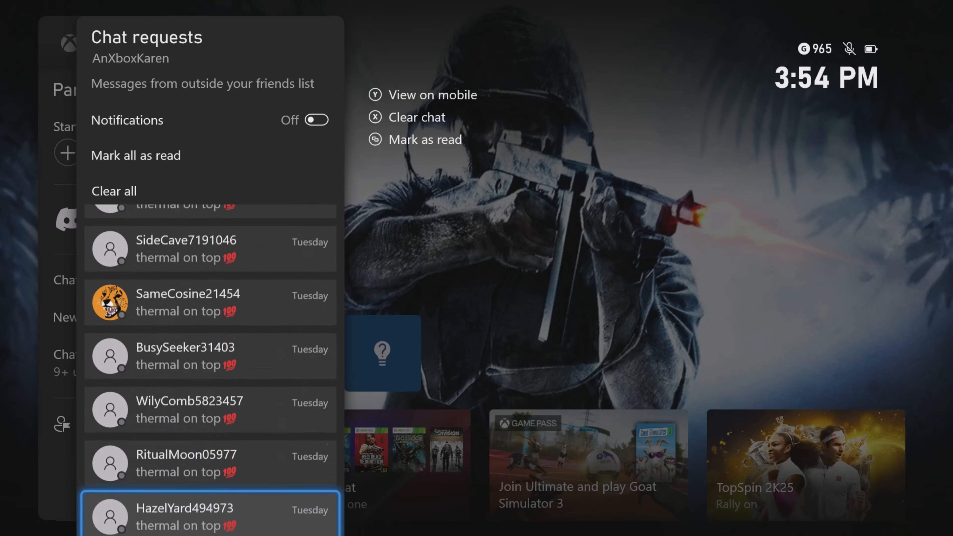
pyautogui.scroll(-3)
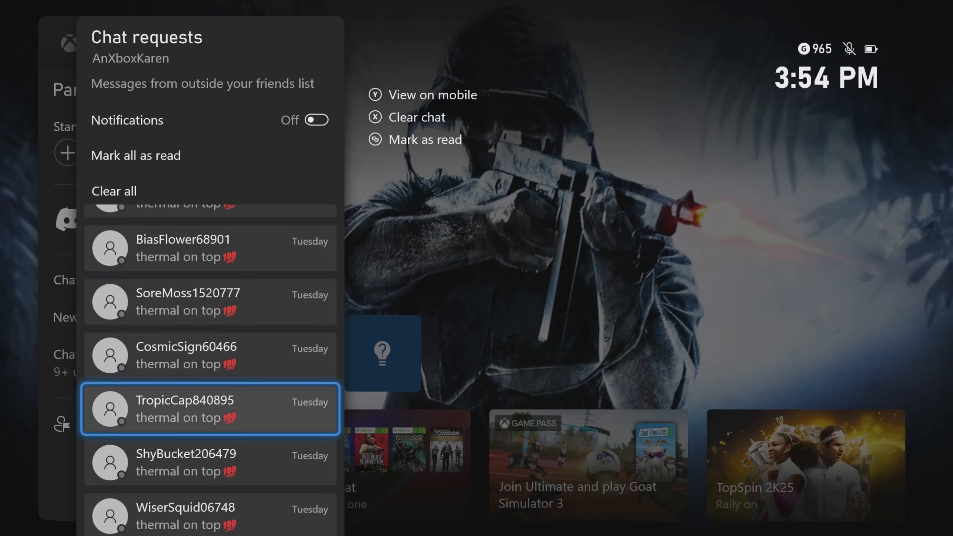
pyautogui.scroll(-3)
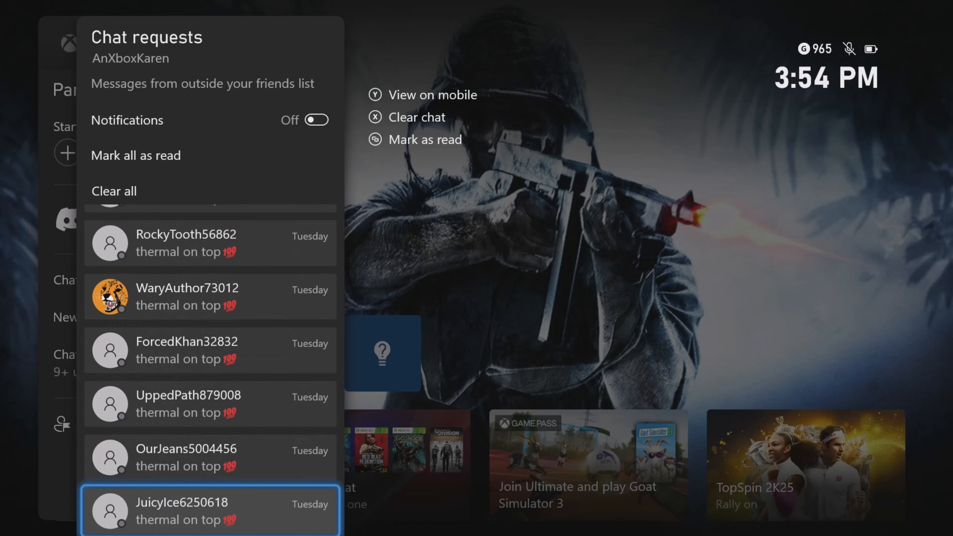
pyautogui.scroll(-3)
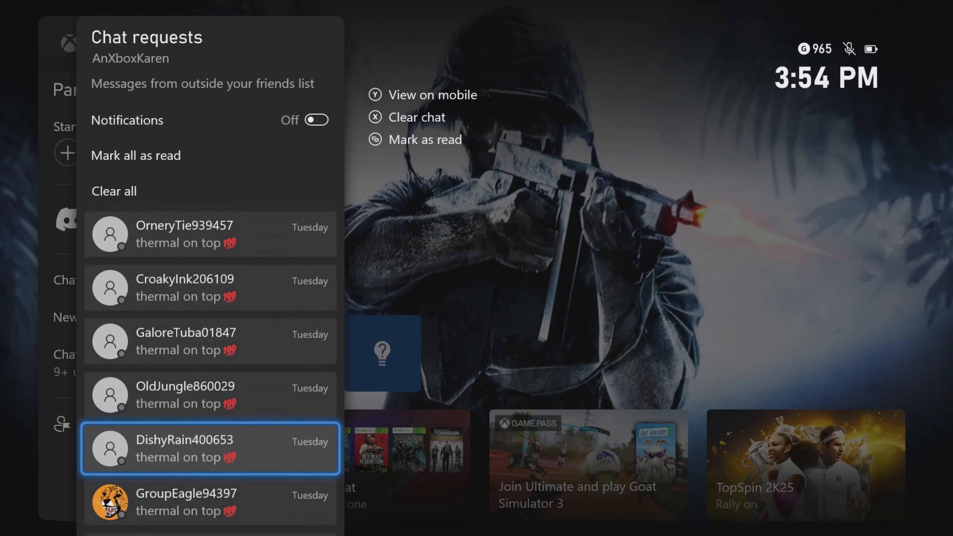
pyautogui.scroll(-3)
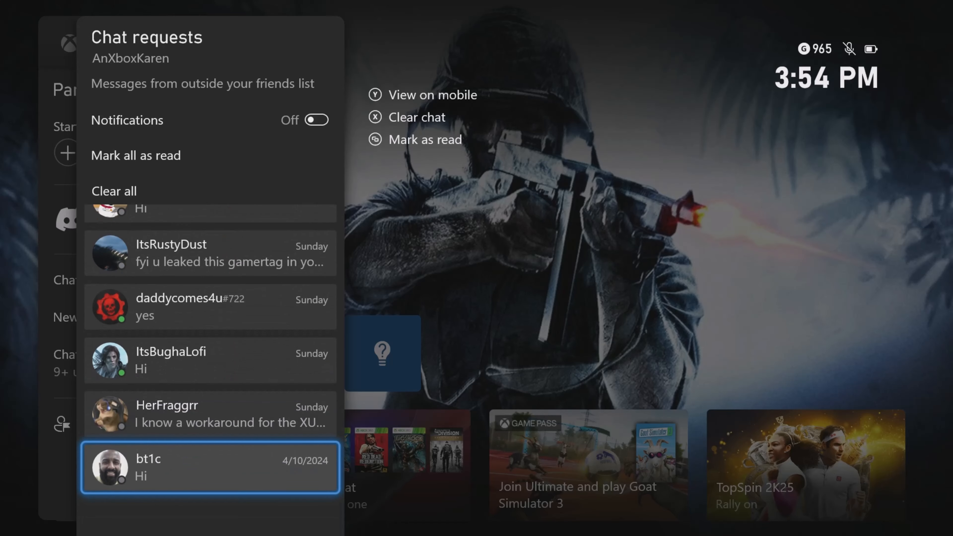
pyautogui.scroll(3)
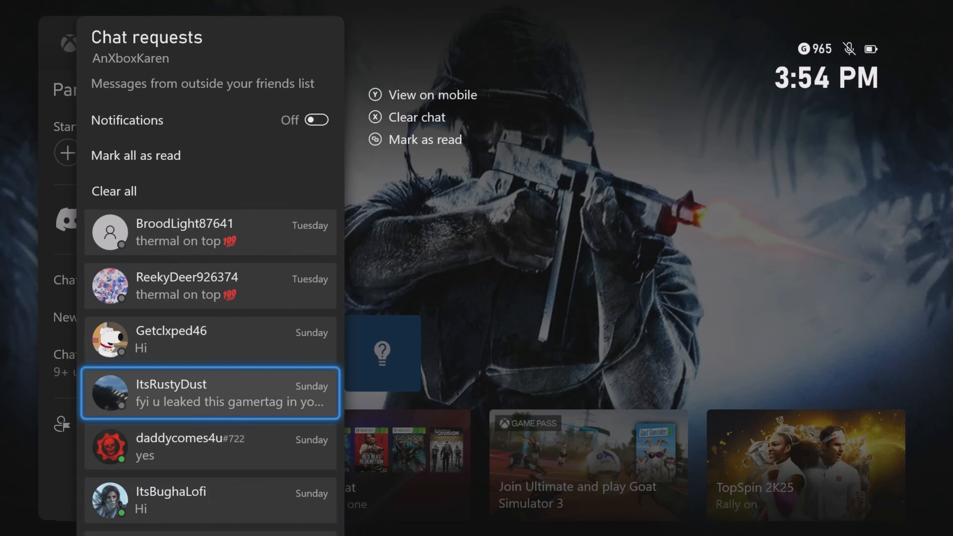
pyautogui.scroll(3)
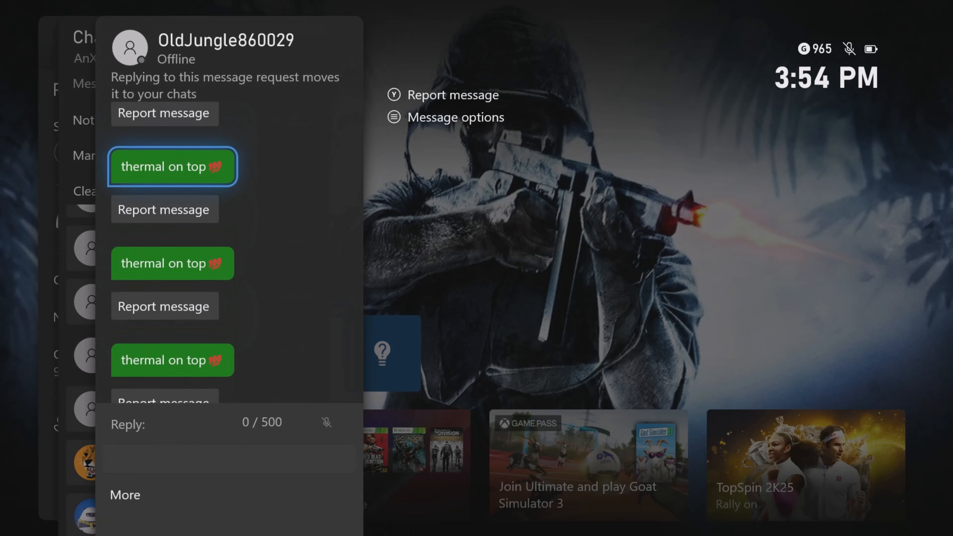
# - Back out of the bot's message thread to the chat requests list
pyautogui.scroll(3)
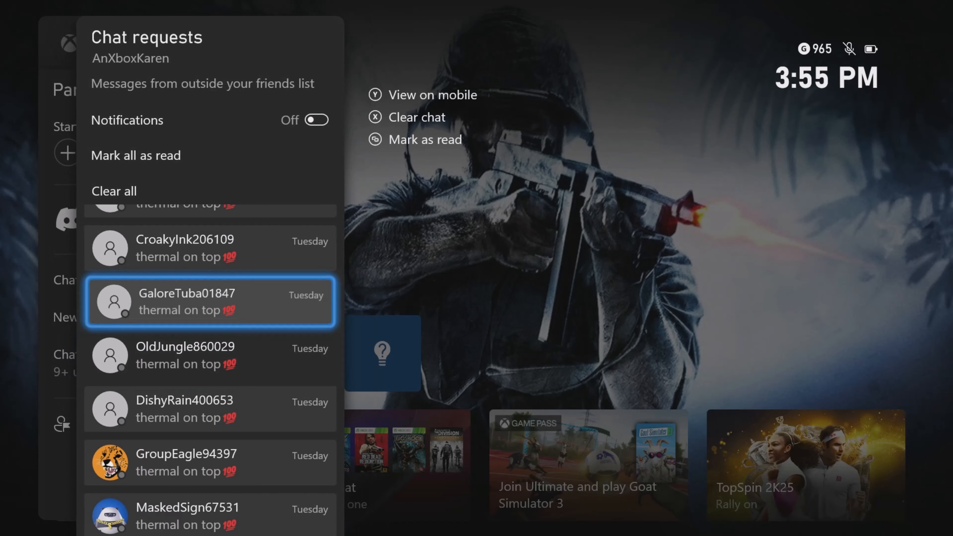
pyautogui.click(210, 302)
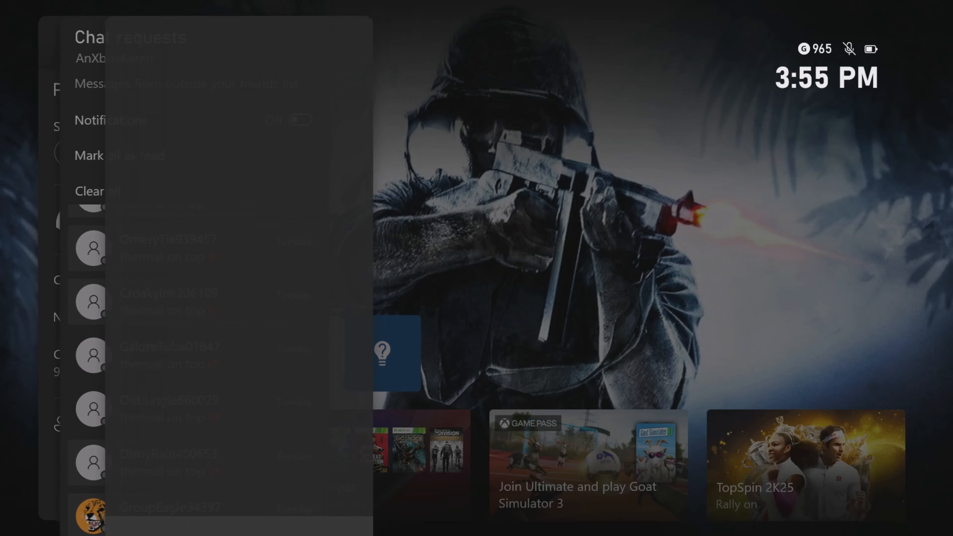
pyautogui.click(169, 303)
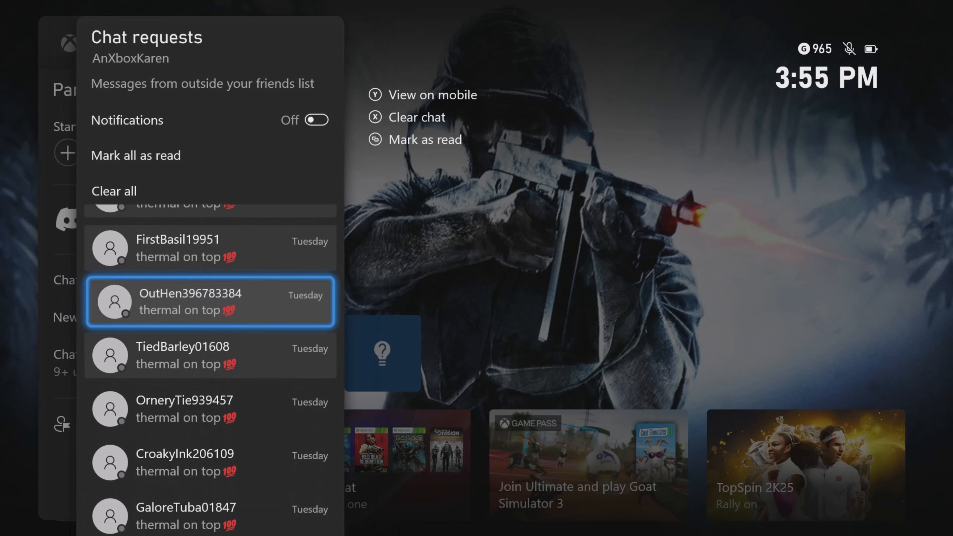
pyautogui.click(209, 301)
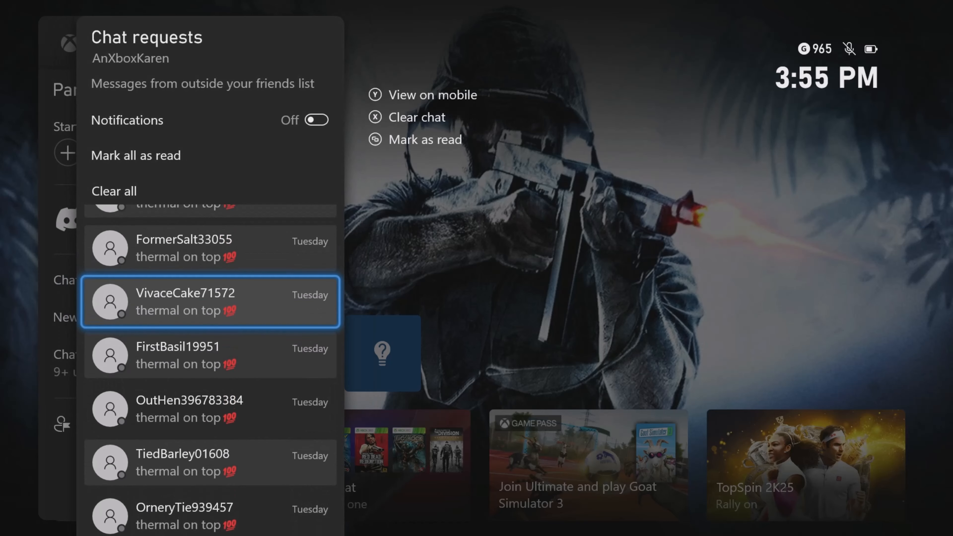
pyautogui.scroll(-3)
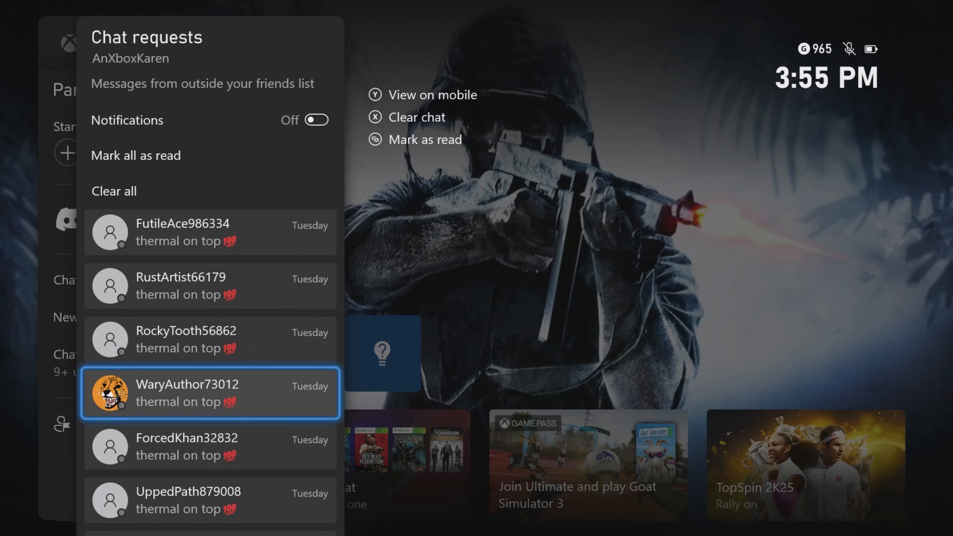
pyautogui.click(210, 393)
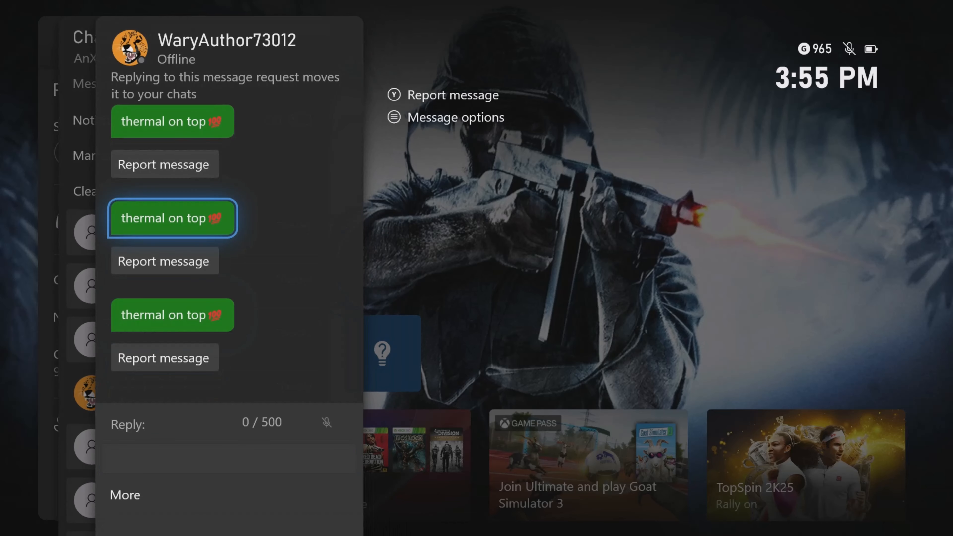
pyautogui.scroll(-3)
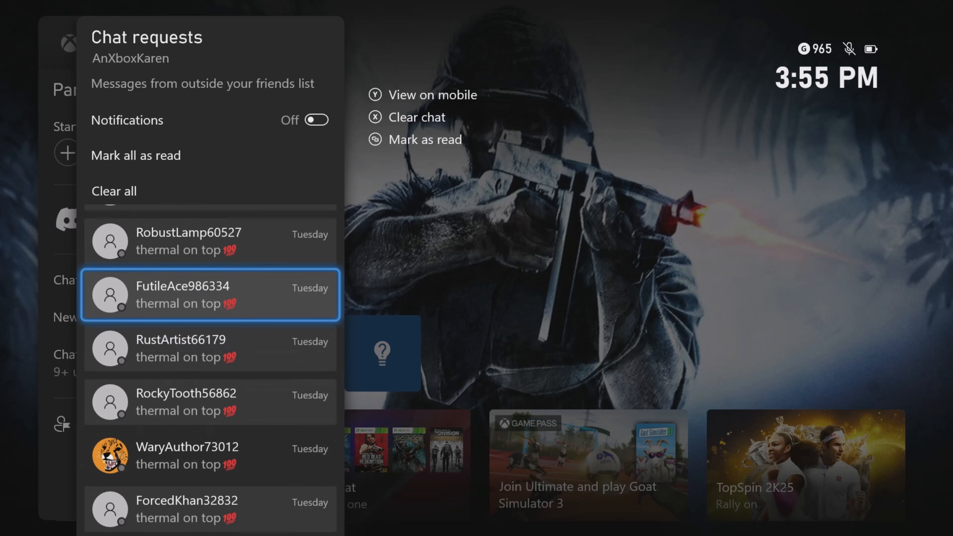
# - Scroll back up the bot chat requests, then move to the Profile & system tab
pyautogui.scroll(3)
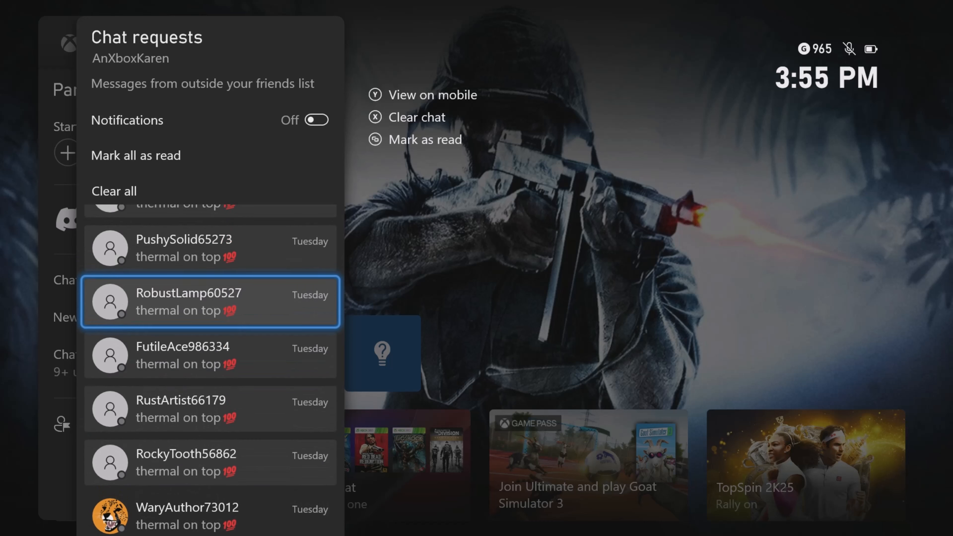
pyautogui.scroll(3)
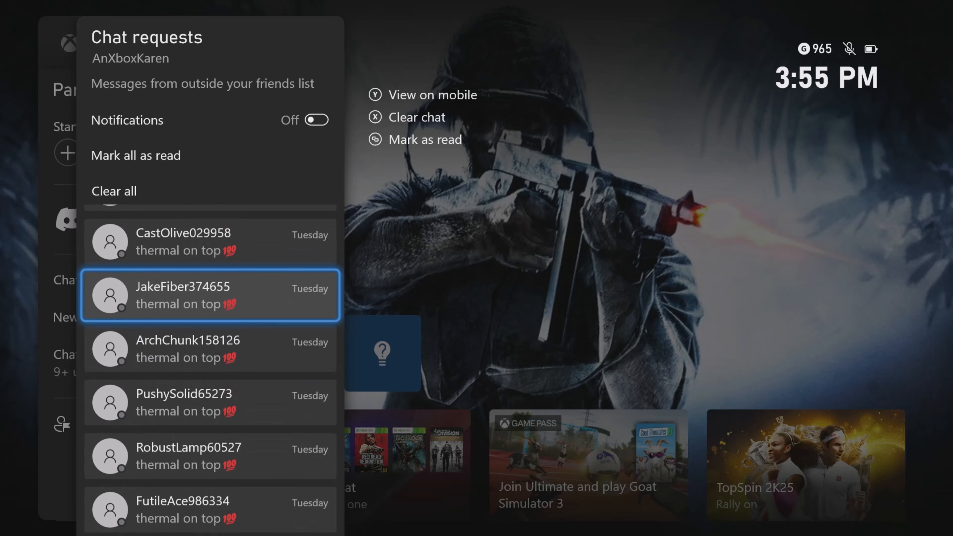
pyautogui.scroll(3)
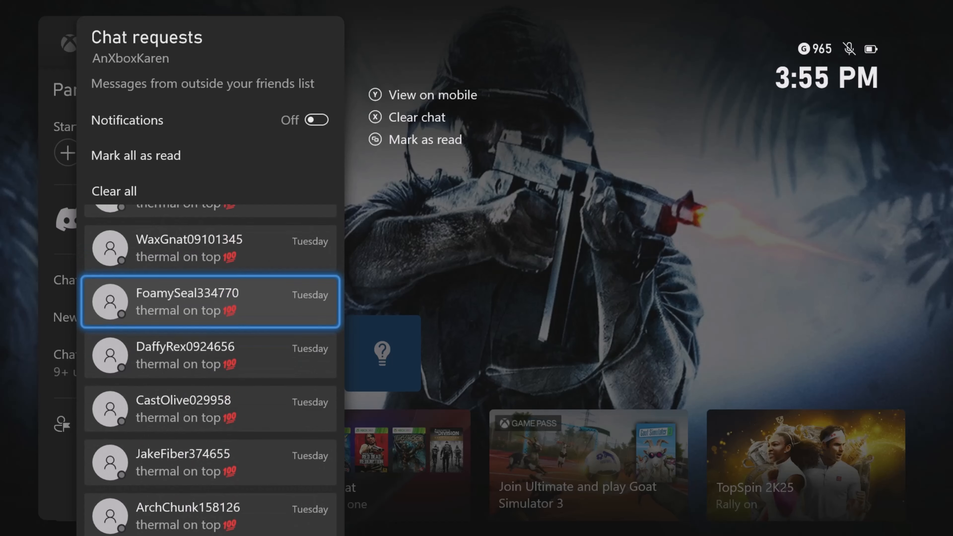
pyautogui.scroll(3)
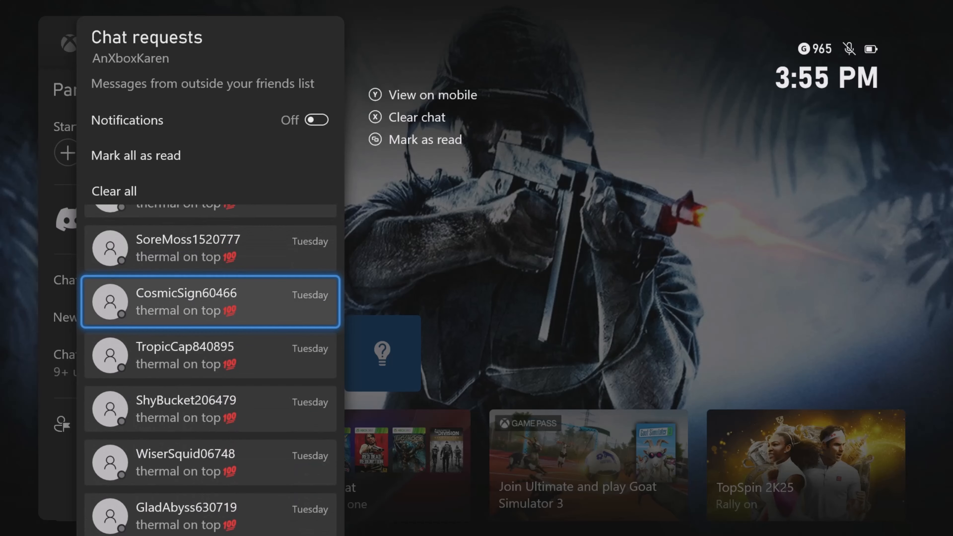
pyautogui.scroll(3)
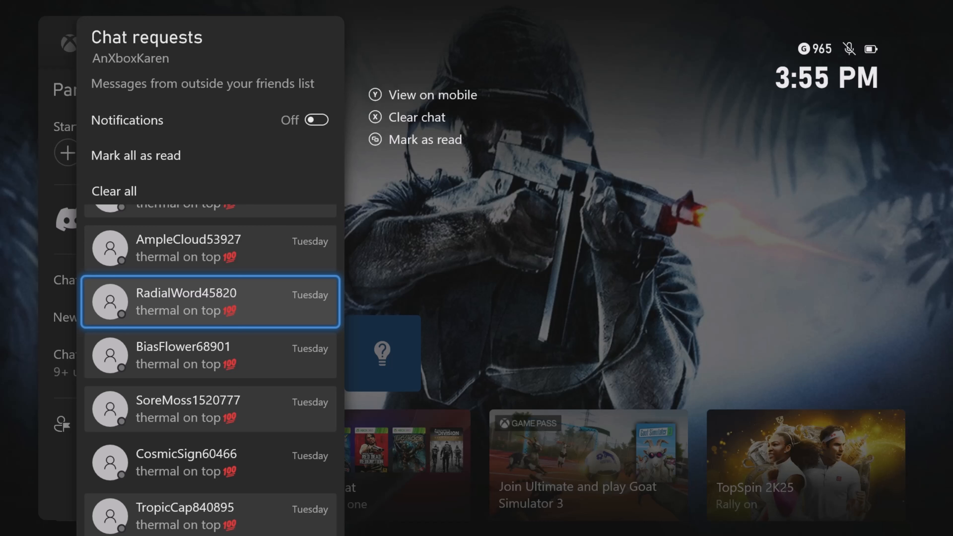
pyautogui.click(277, 43)
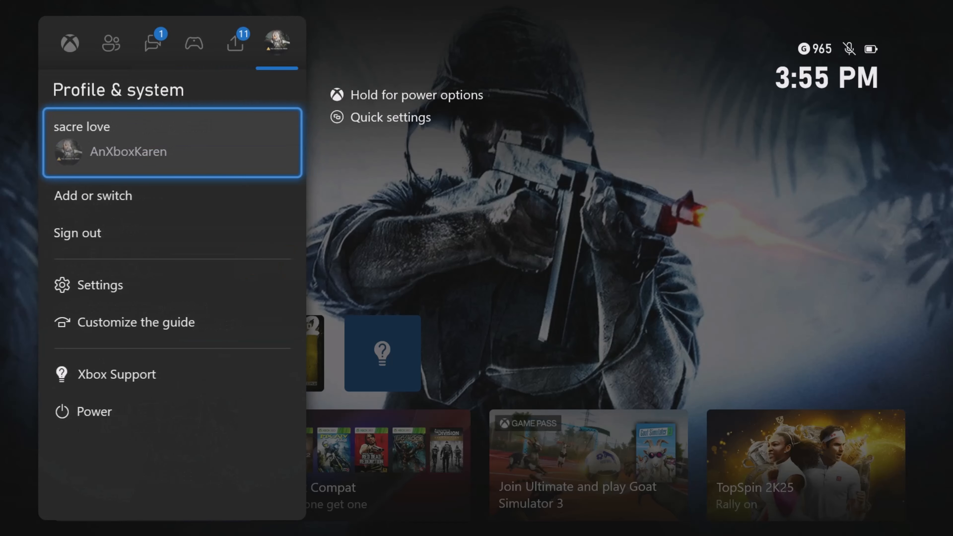
# - Close the guide and switch the signed-in profile back to XBLE is Ugly
pyautogui.click(93, 195)
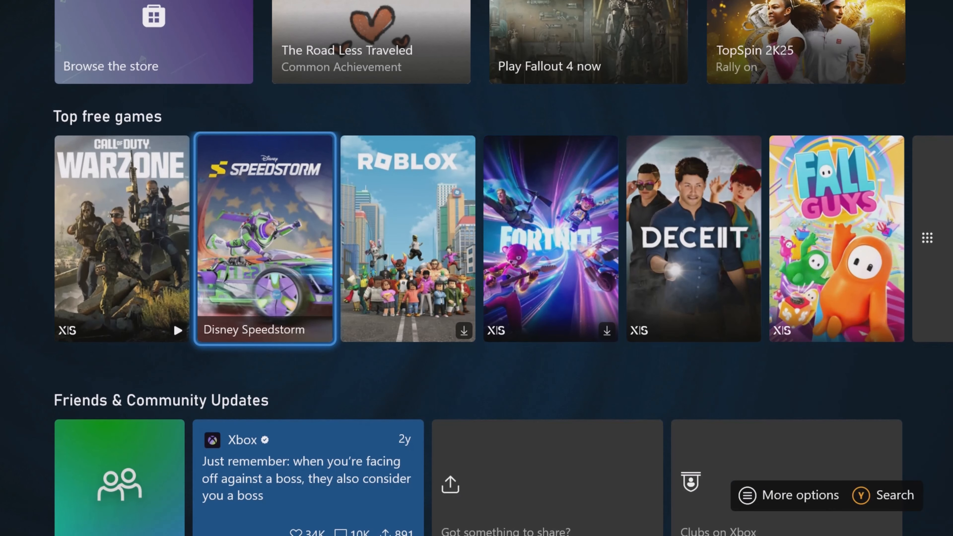
pyautogui.scroll(3)
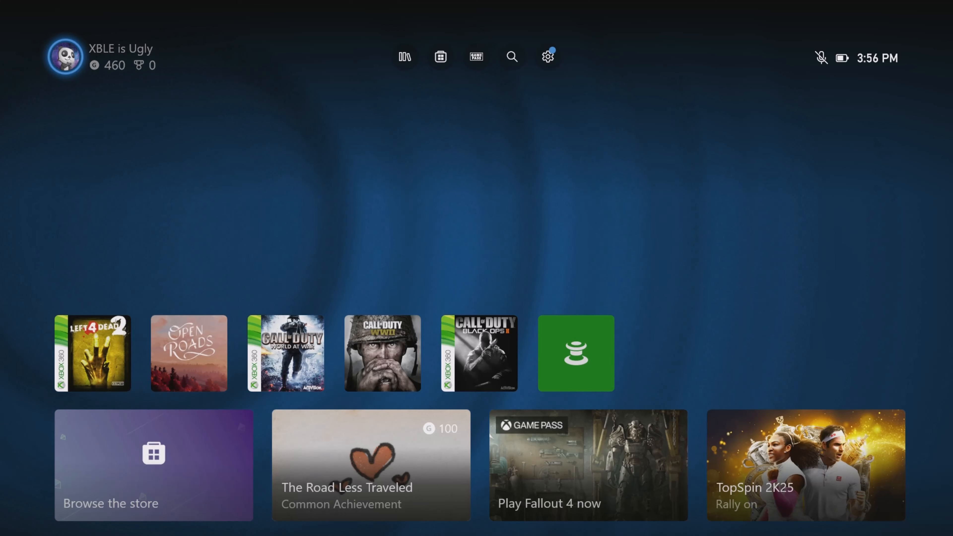
# - Browse the recent games row, then bring up this account's empty Chats panel
pyautogui.click(61, 56)
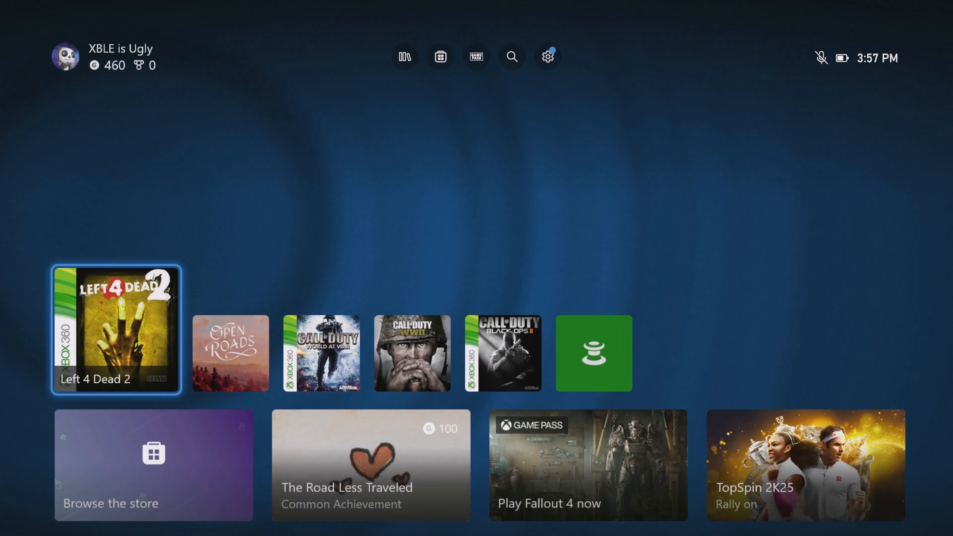
pyautogui.scroll(-3)
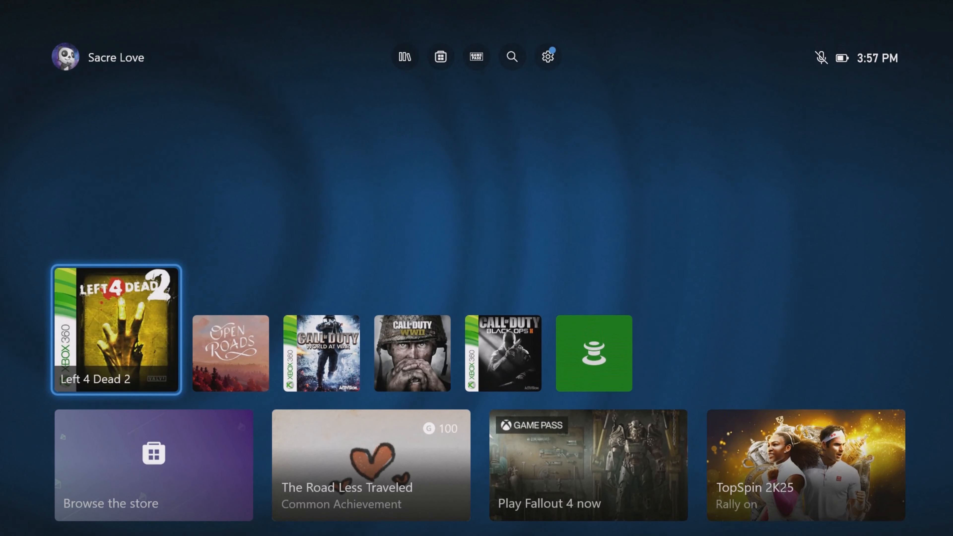
pyautogui.hscroll(3)
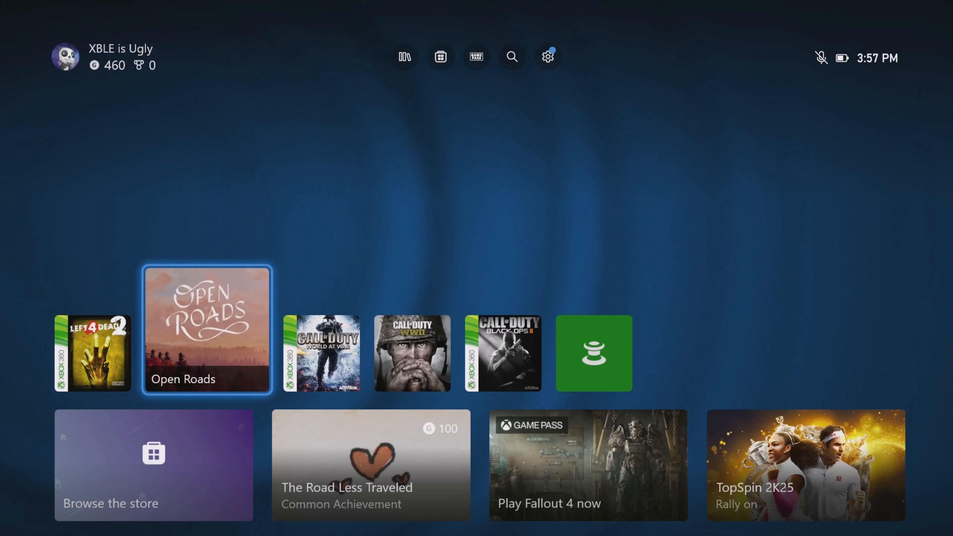
pyautogui.hscroll(3)
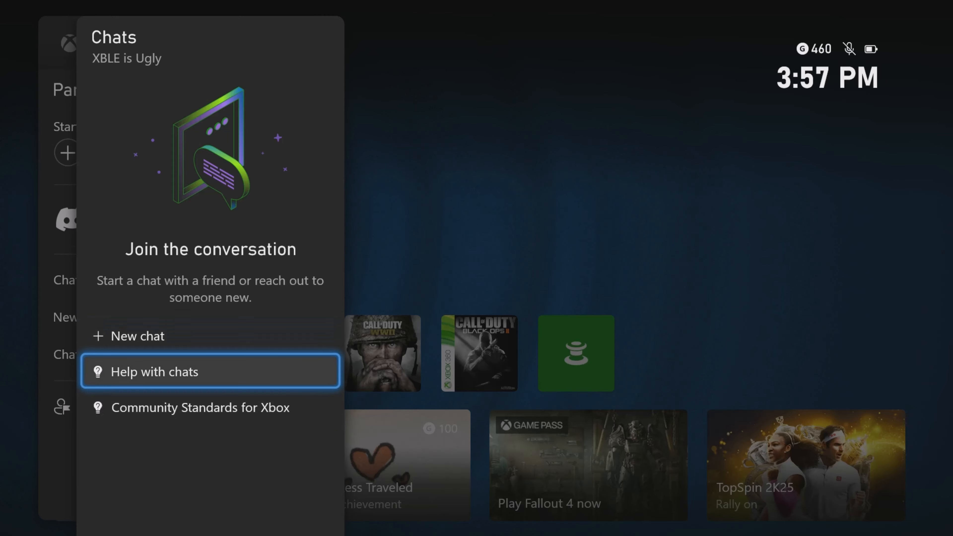
# - Visit the Profile & system tab, then close the guide back to the home screen
pyautogui.click(276, 44)
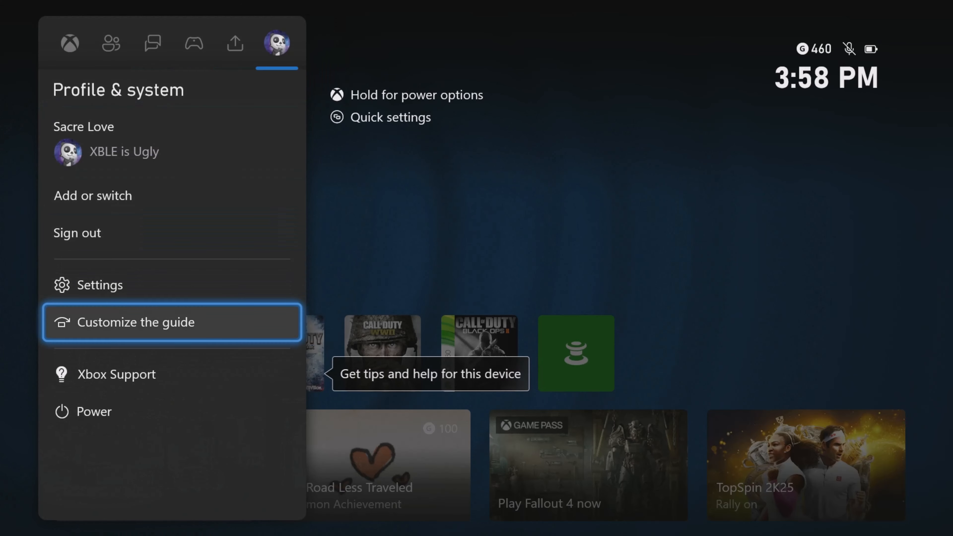
pyautogui.click(235, 43)
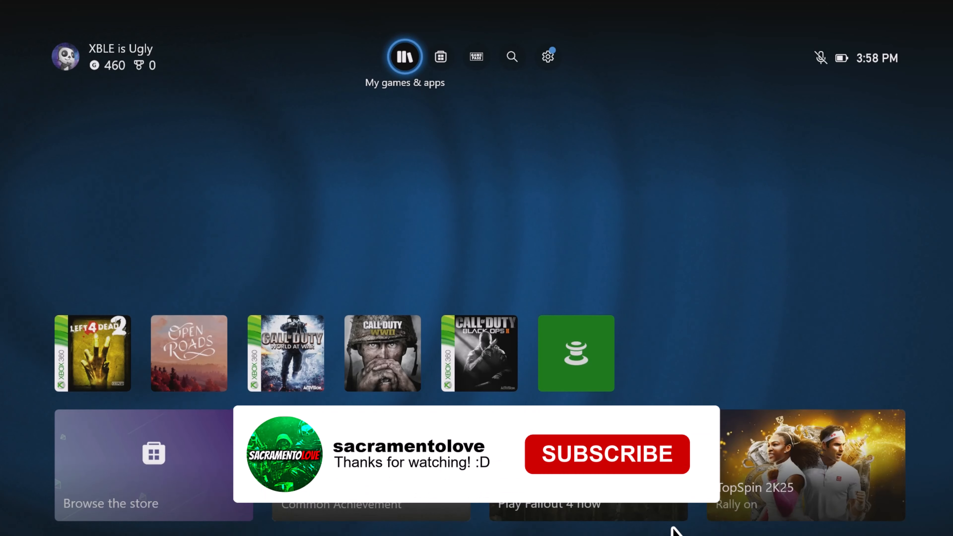
pyautogui.click(607, 453)
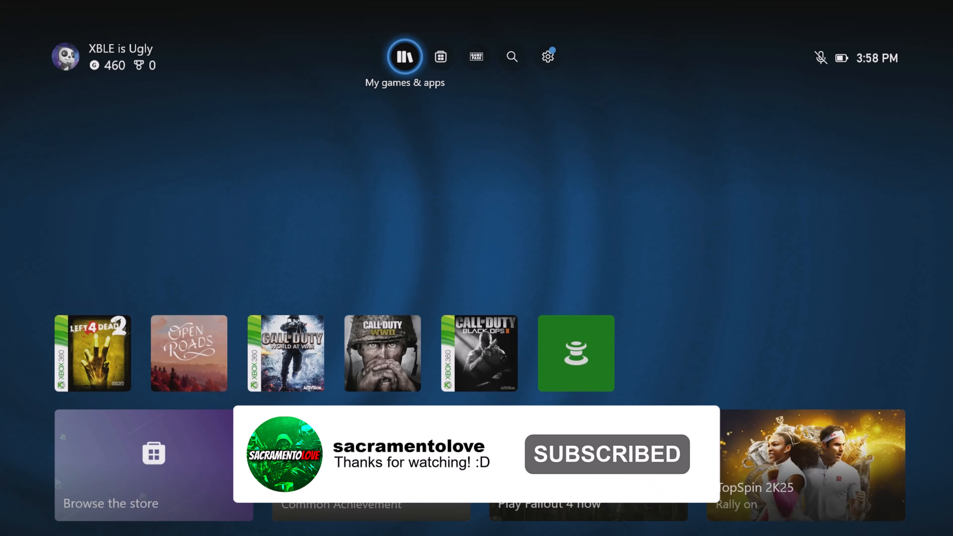